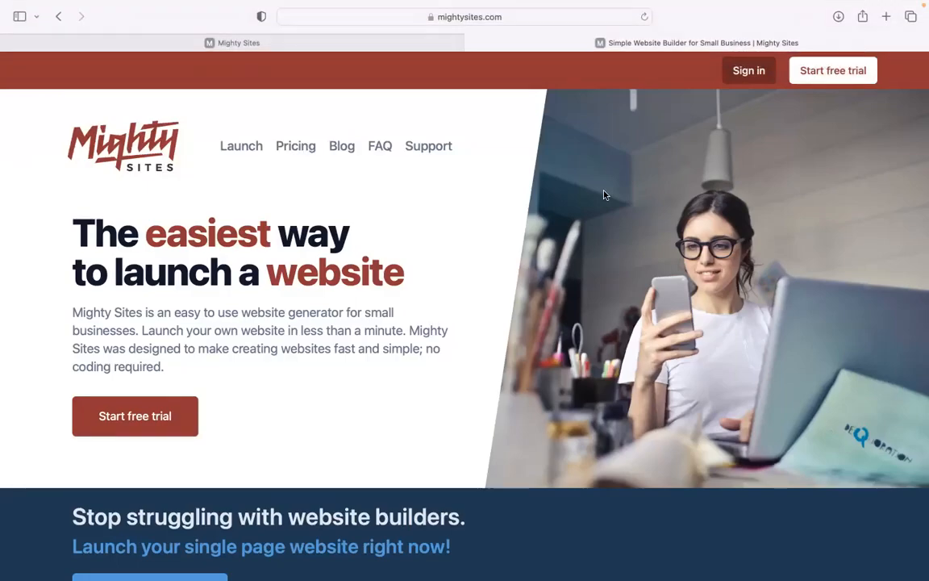
# Scroll through the market template gallery to look for a limousine template.
pyautogui.scroll(-3)
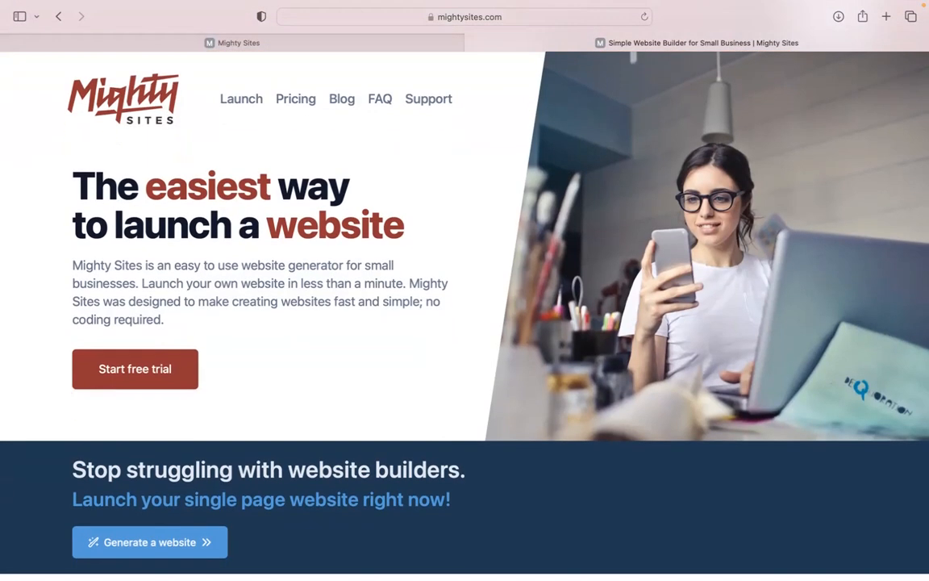
pyautogui.scroll(-3)
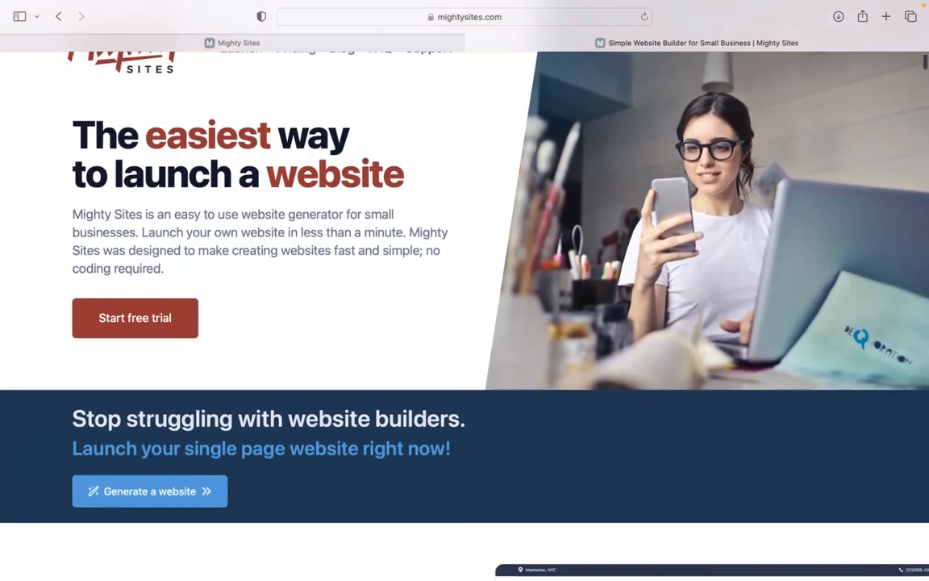
pyautogui.scroll(-3)
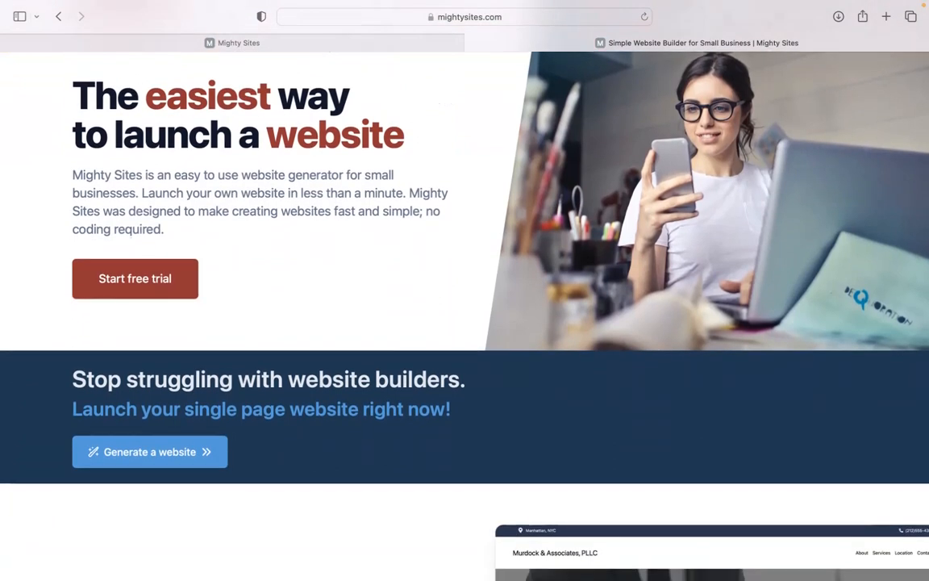
pyautogui.scroll(-3)
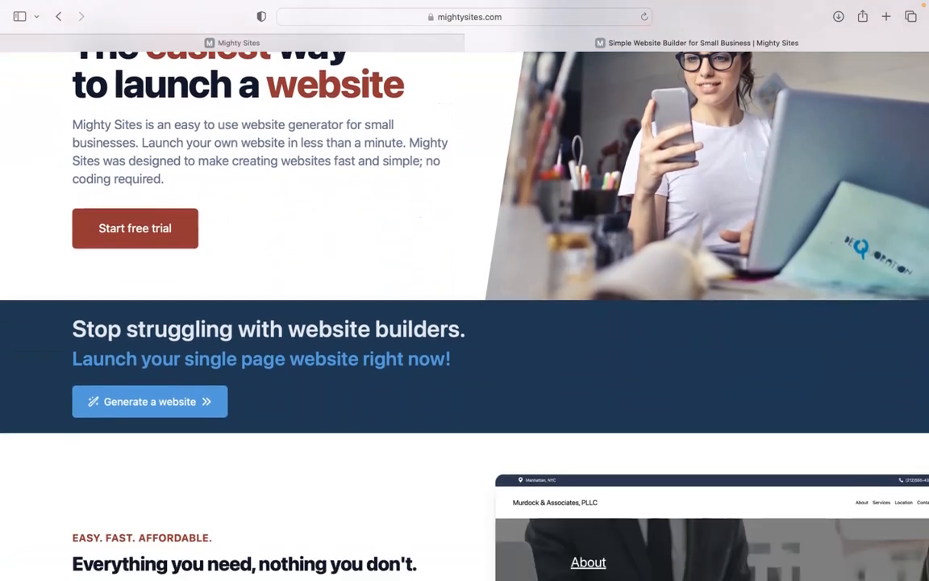
pyautogui.scroll(-3)
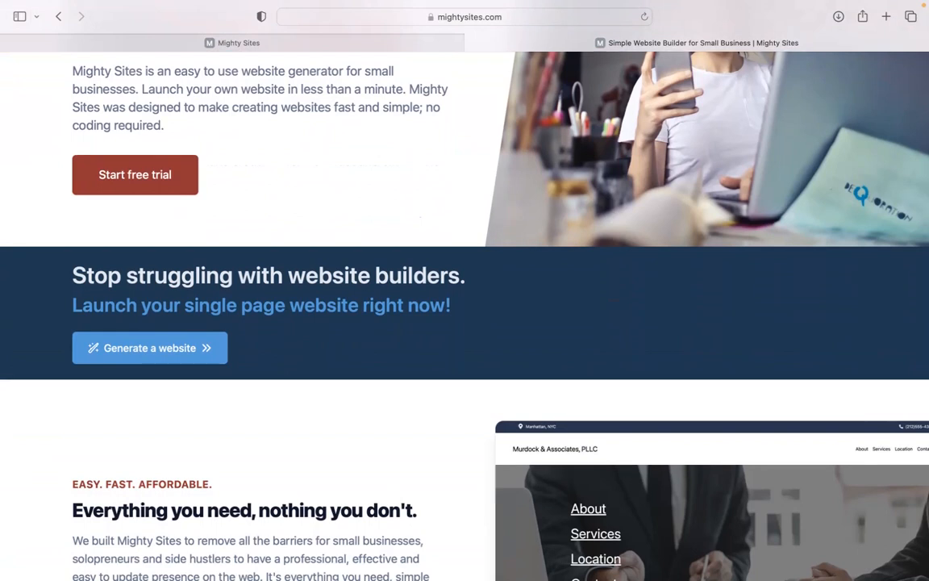
pyautogui.scroll(-3)
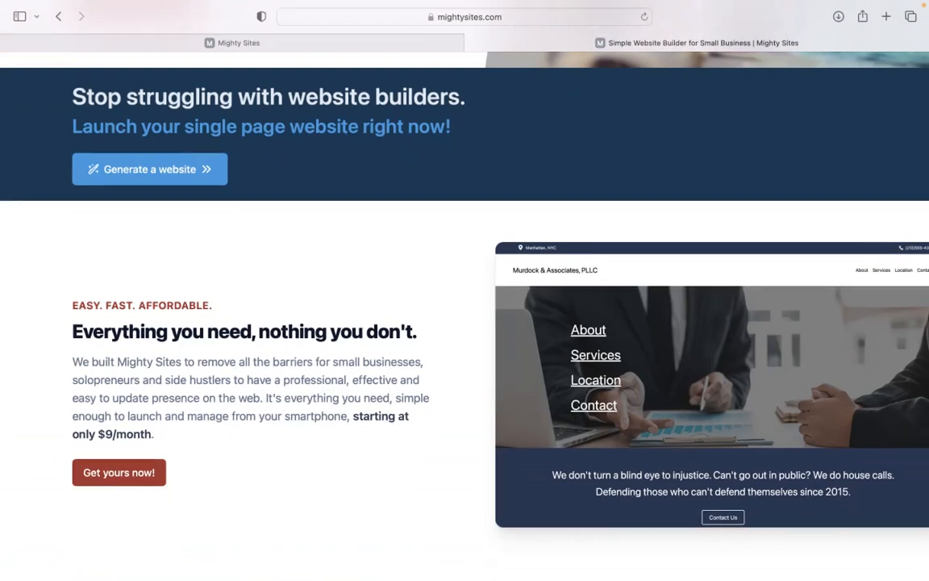
pyautogui.scroll(-3)
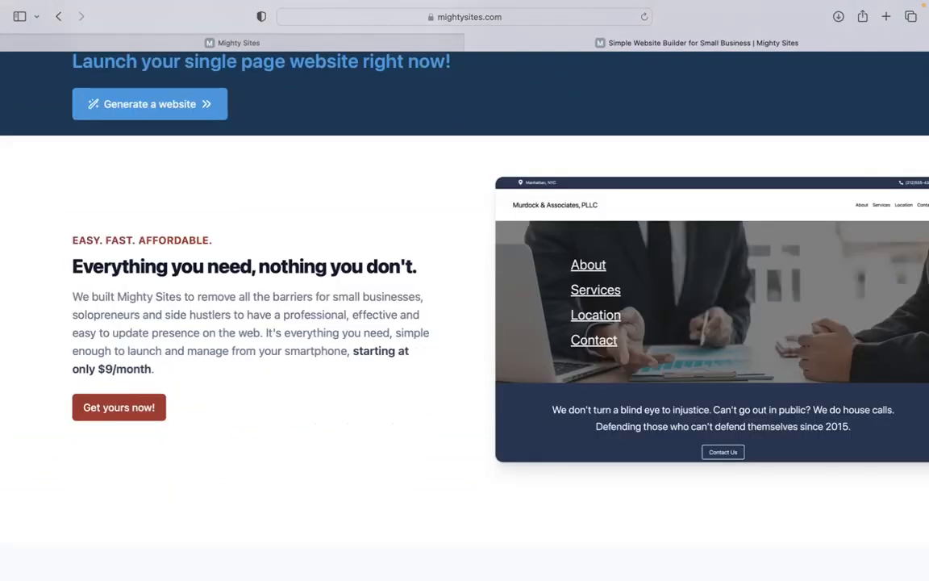
pyautogui.scroll(-3)
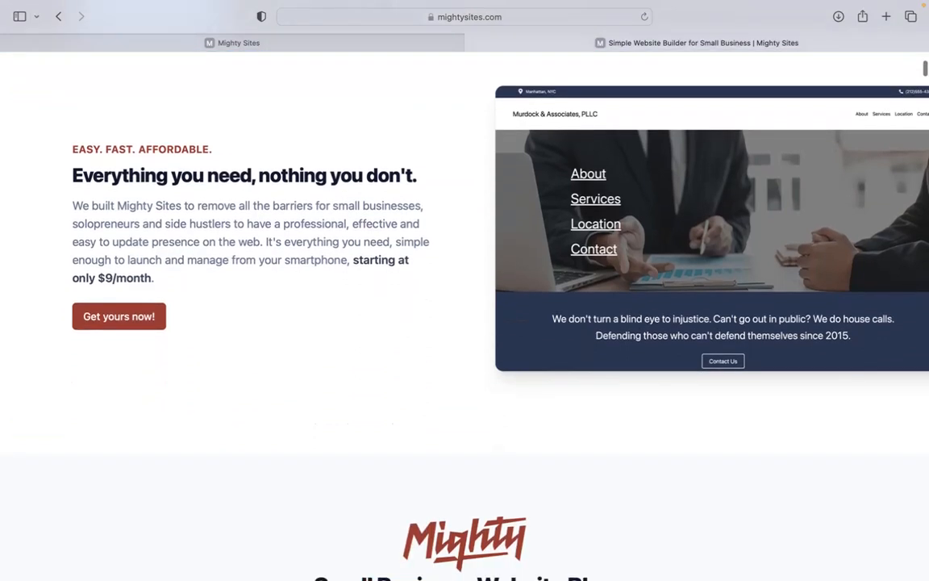
pyautogui.scroll(-3)
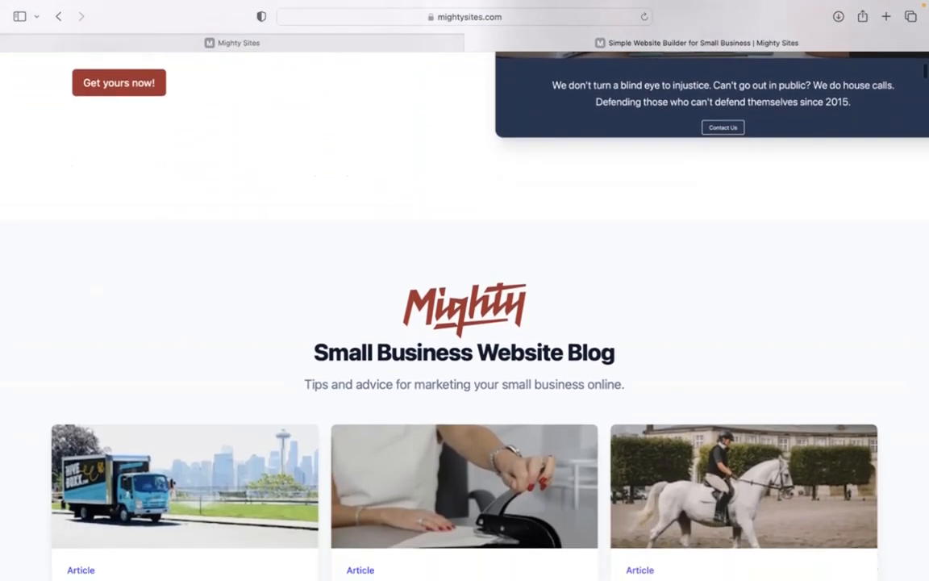
pyautogui.scroll(-3)
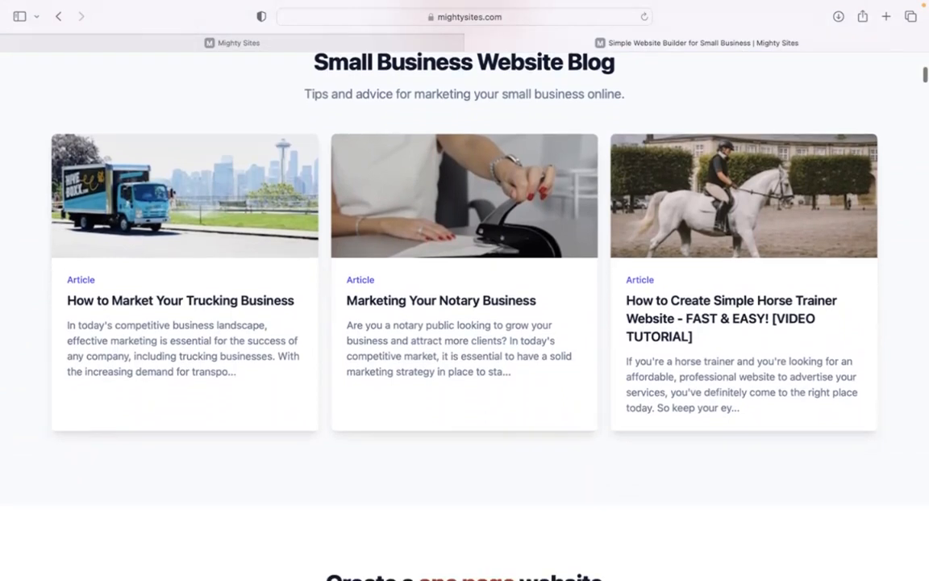
pyautogui.scroll(-3)
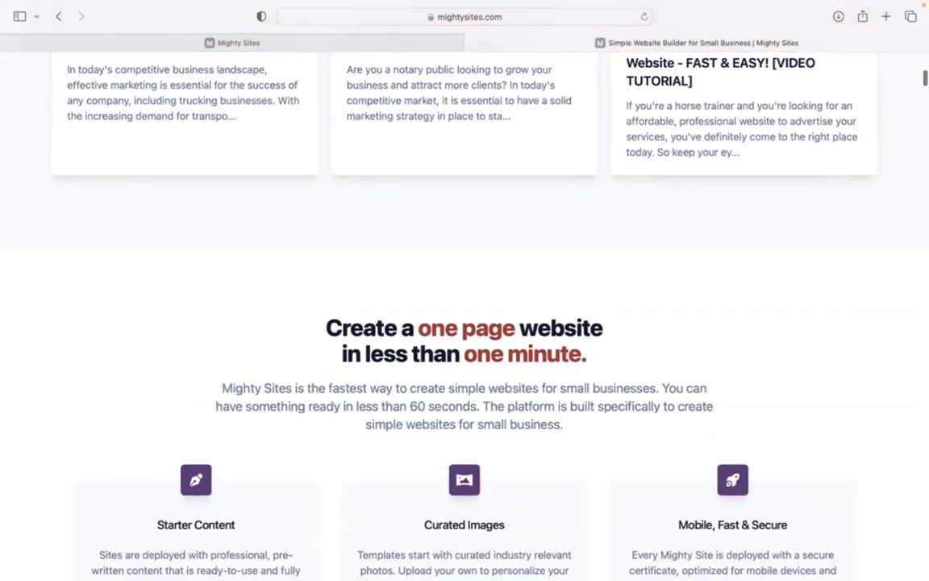
pyautogui.scroll(-3)
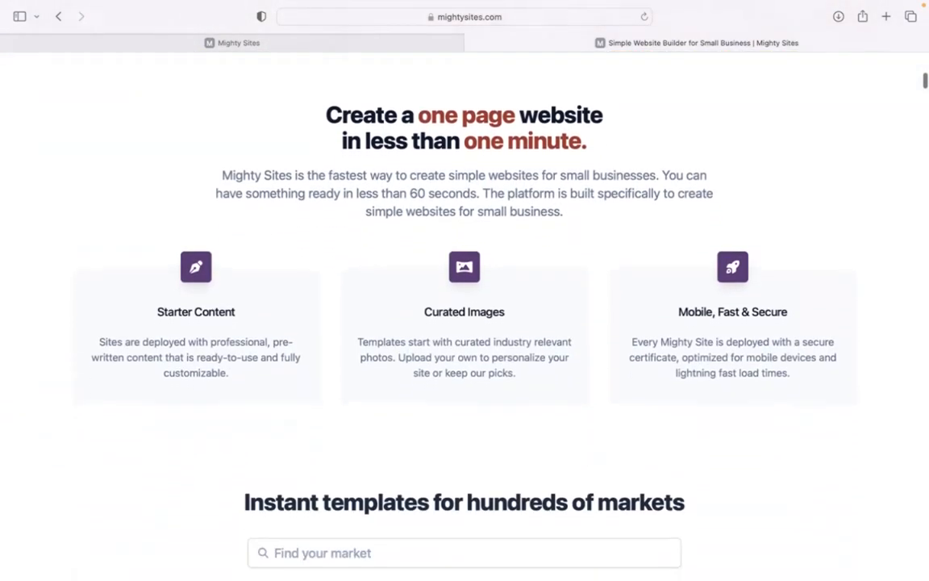
pyautogui.scroll(-3)
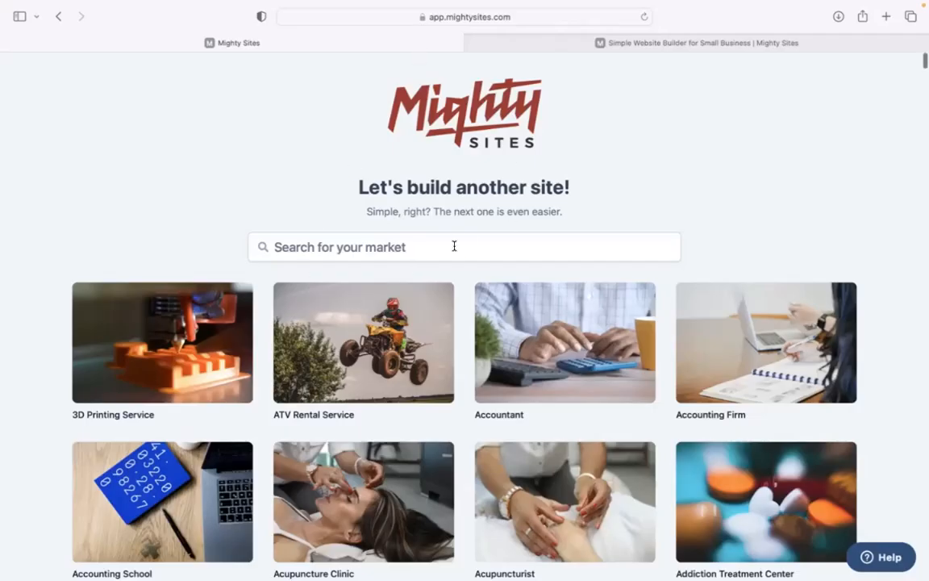
pyautogui.scroll(-3)
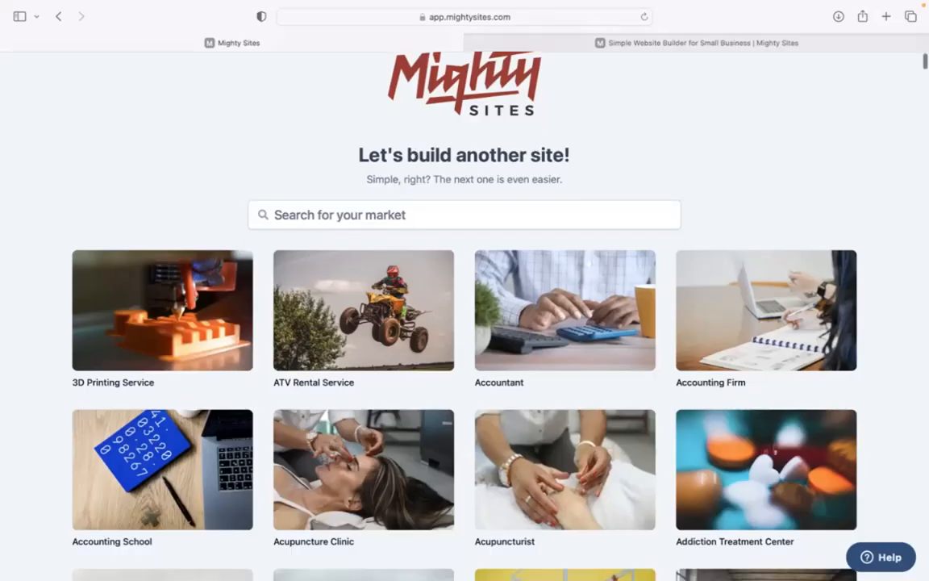
pyautogui.scroll(-3)
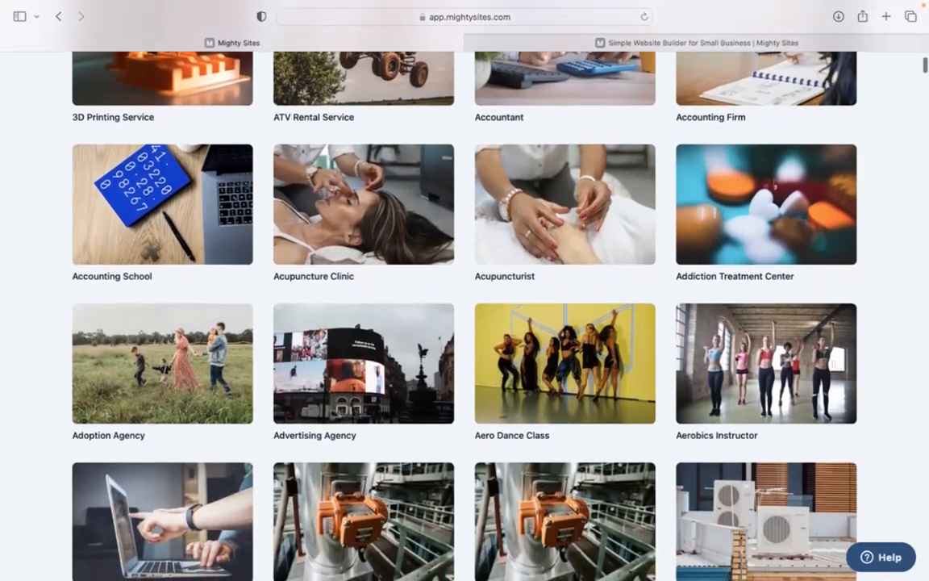
pyautogui.scroll(-3)
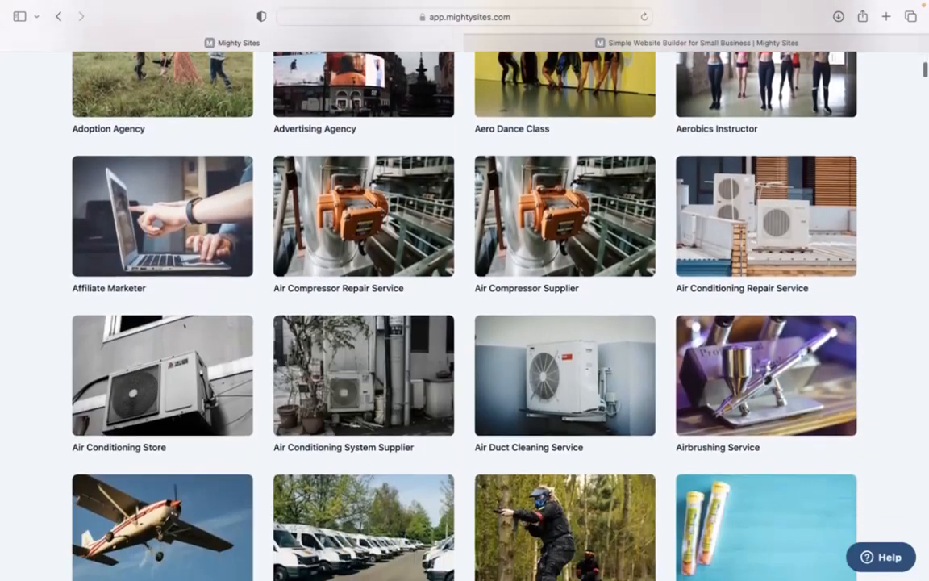
pyautogui.scroll(3)
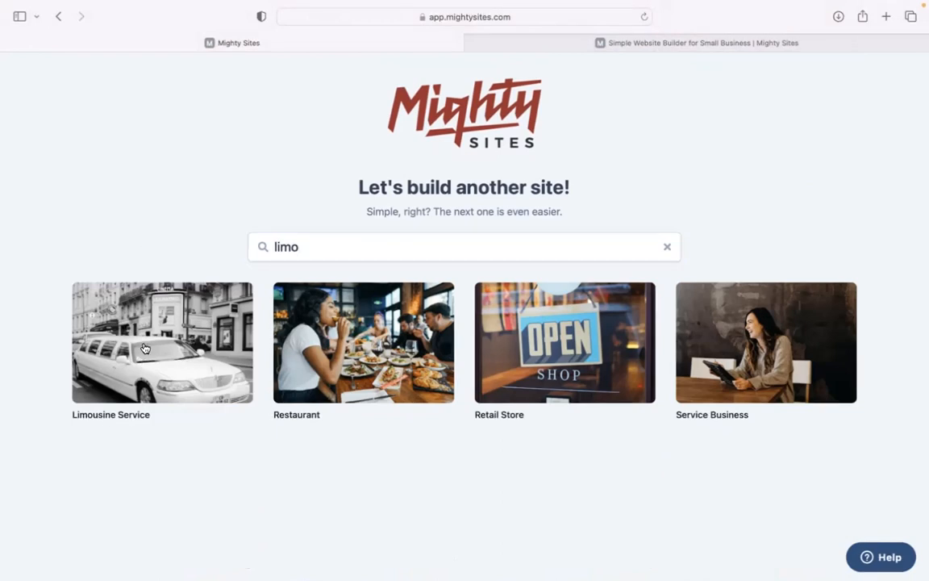
# Pick Limousine Service, enter UpTown Limousines' Denver, Colorado details, and generate the site.
pyautogui.click(145, 348)
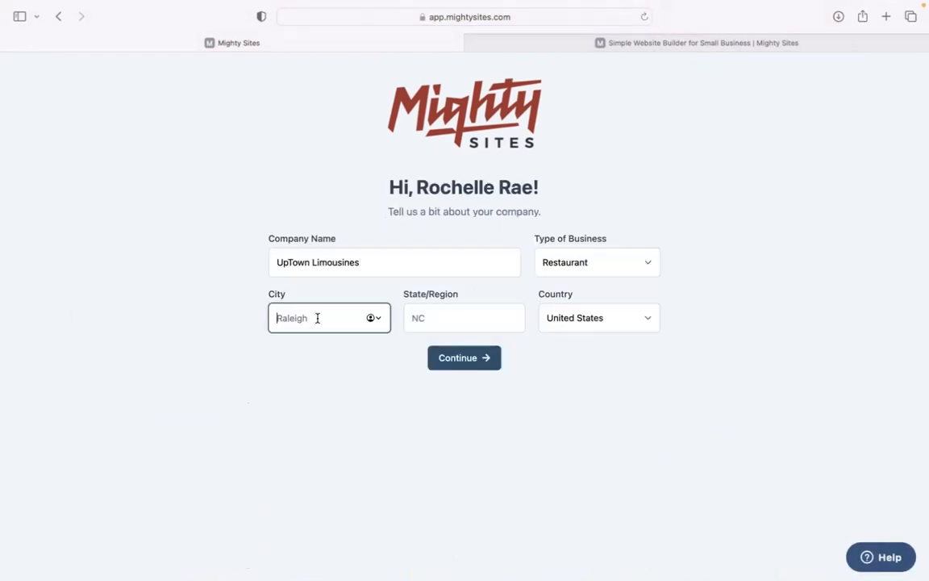
pyautogui.write('Colorado')
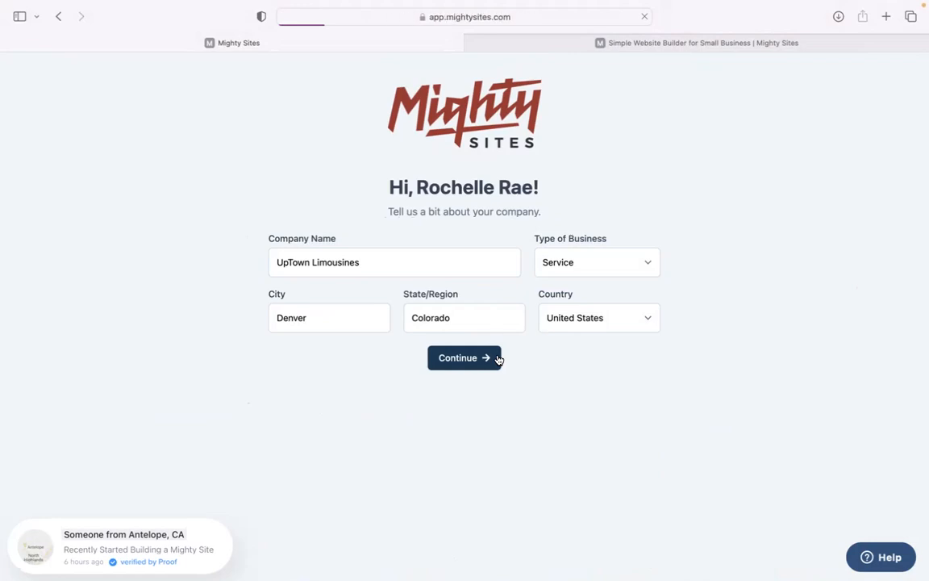
pyautogui.click(463, 357)
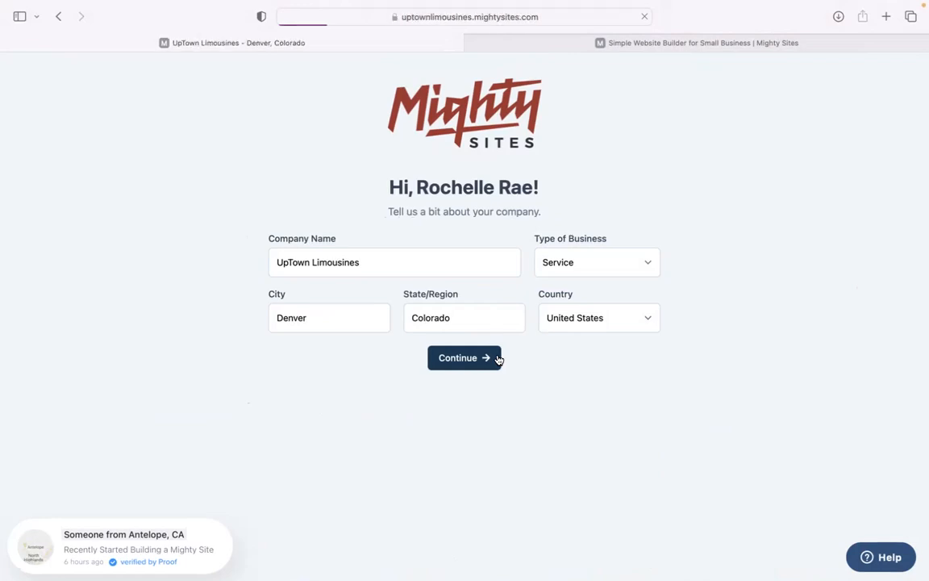
pyautogui.click(463, 357)
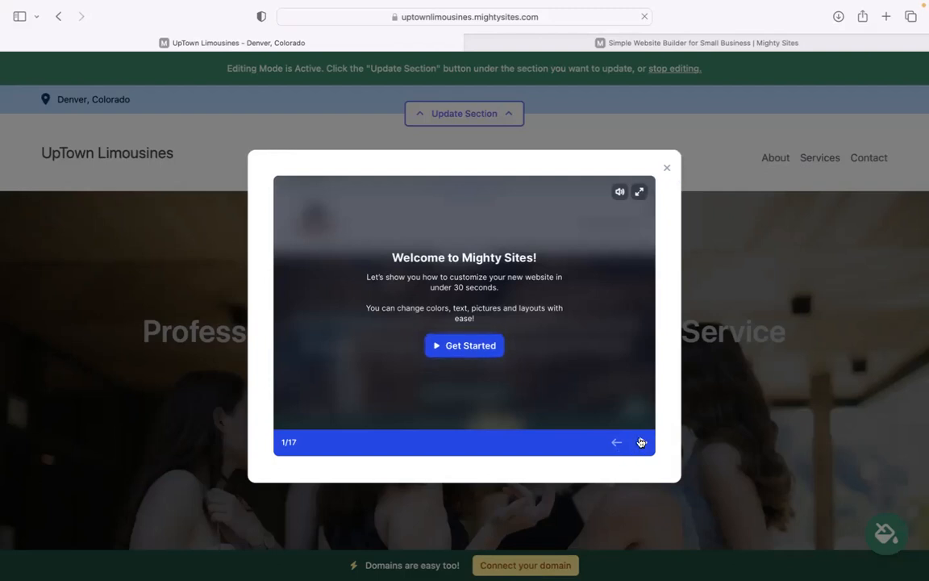
# Step through and dismiss the welcome tour on the new homepage.
pyautogui.click(641, 442)
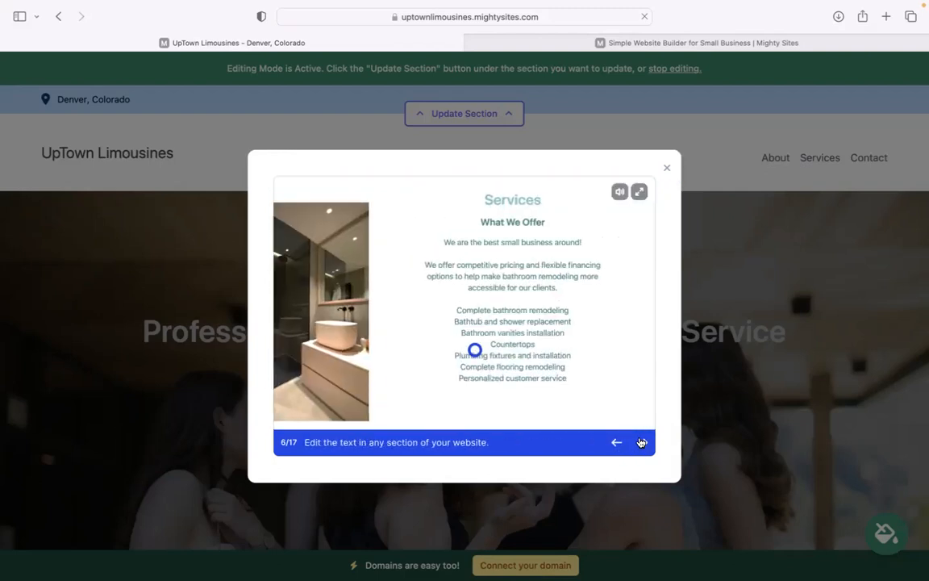
pyautogui.click(640, 442)
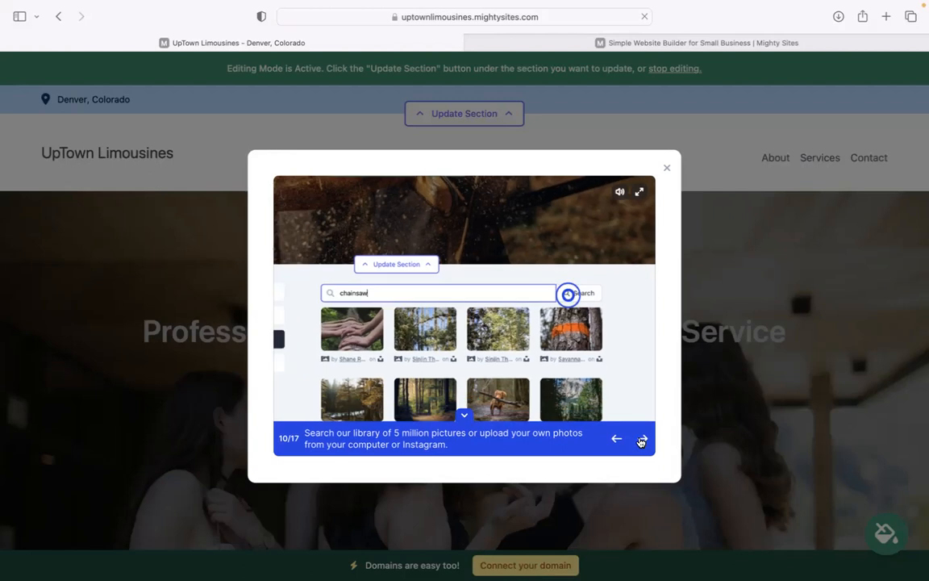
pyautogui.click(666, 168)
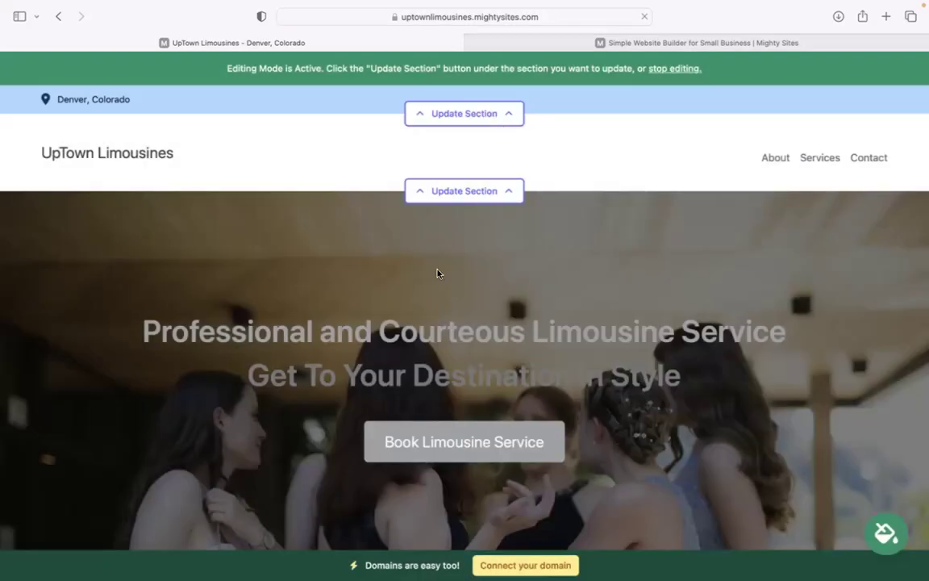
pyautogui.scroll(-3)
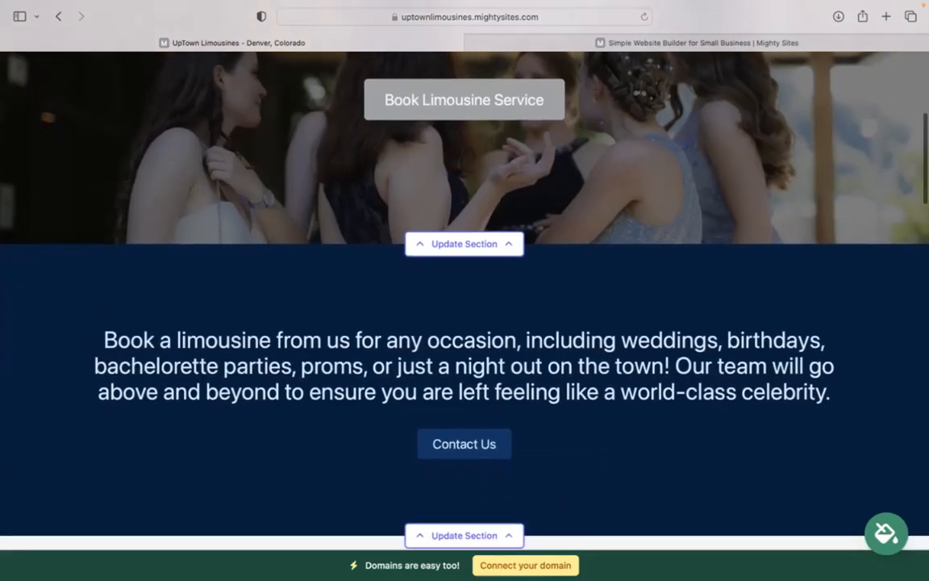
pyautogui.scroll(-3)
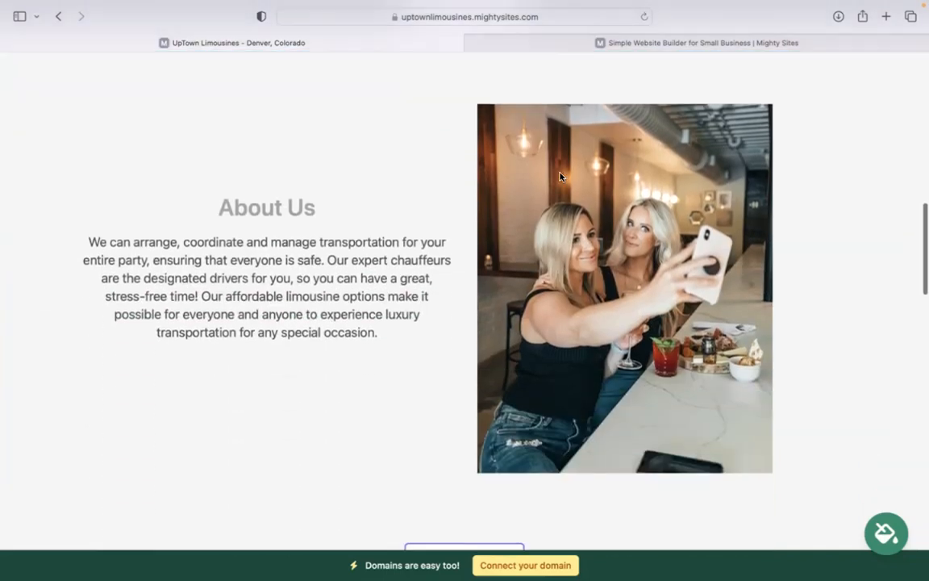
pyautogui.moveTo(295, 307)
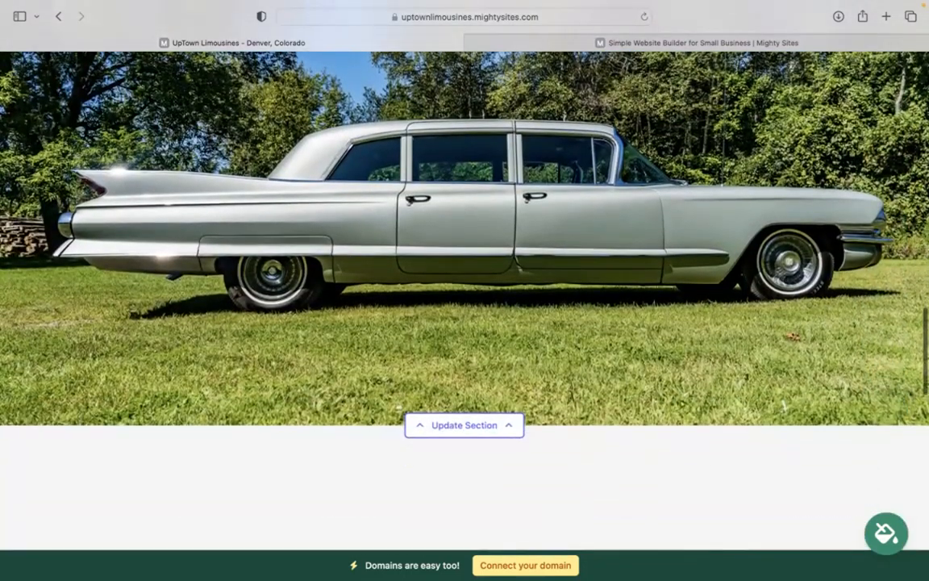
pyautogui.scroll(-3)
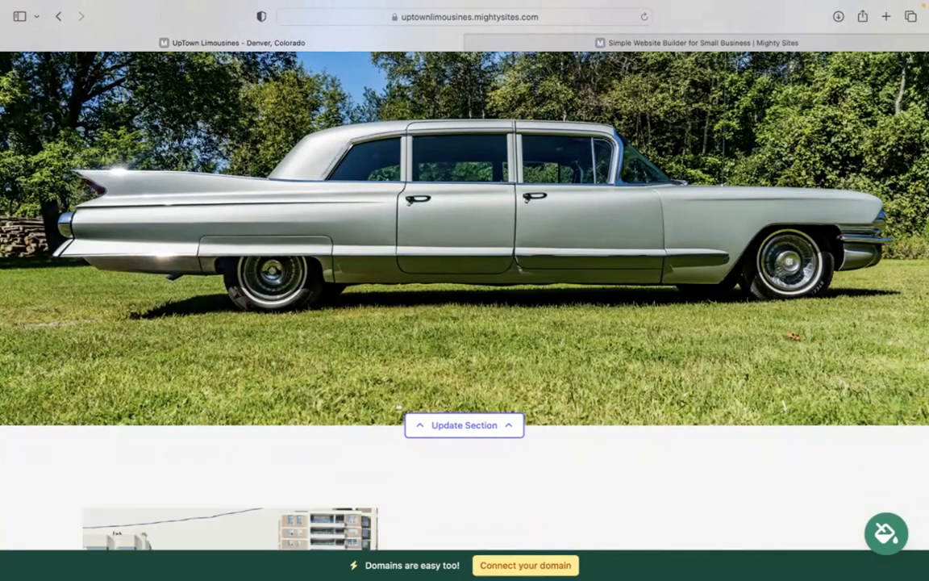
pyautogui.scroll(-3)
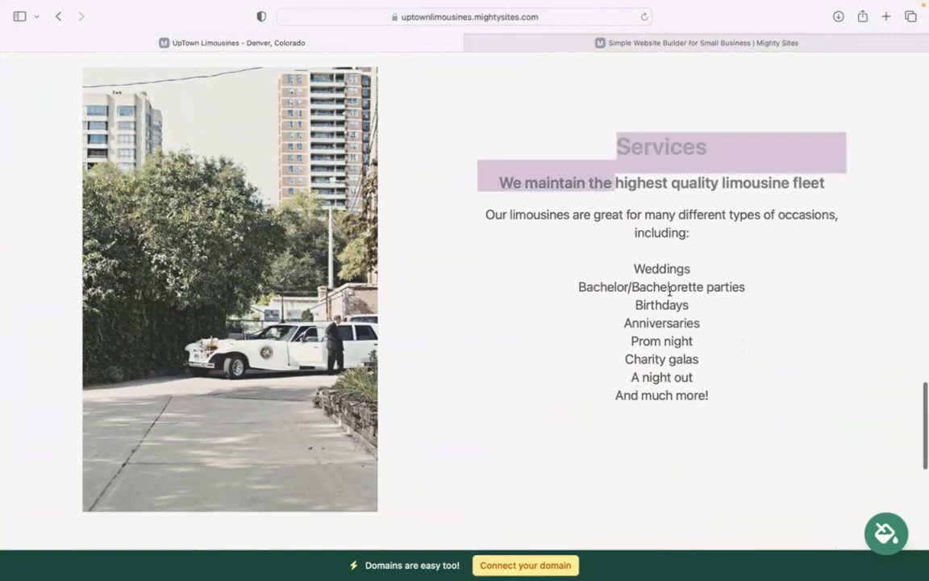
pyautogui.moveTo(669, 289); pyautogui.dragTo(653, 383)
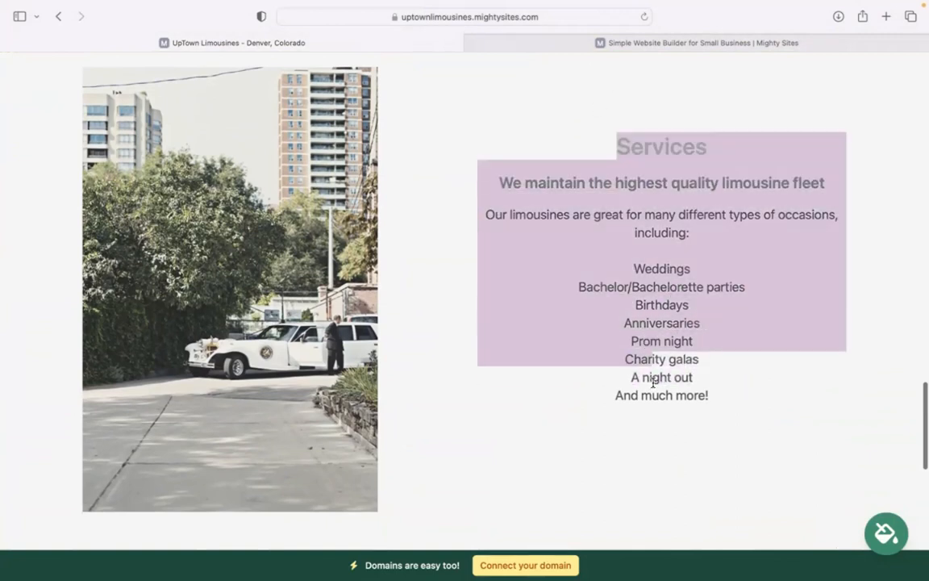
pyautogui.scroll(-3)
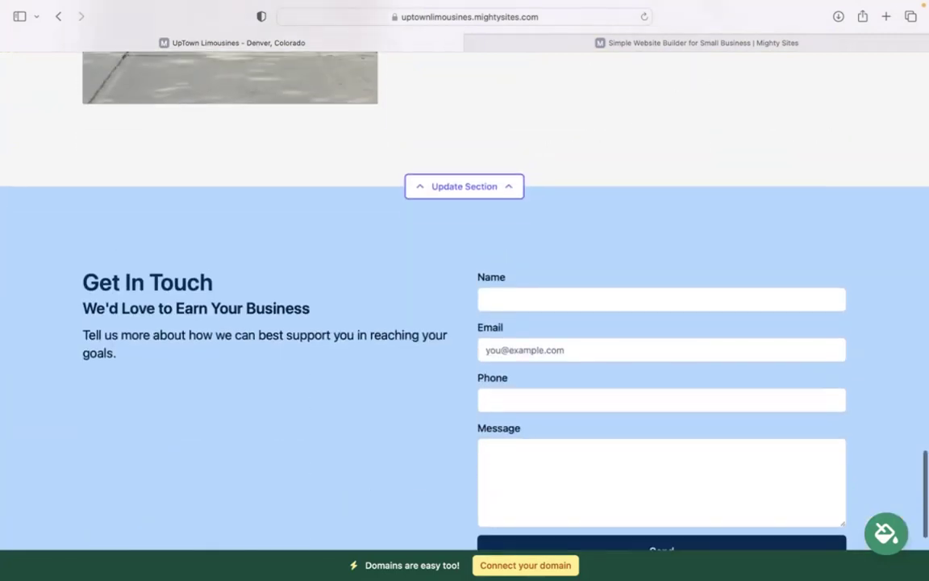
pyautogui.scroll(3)
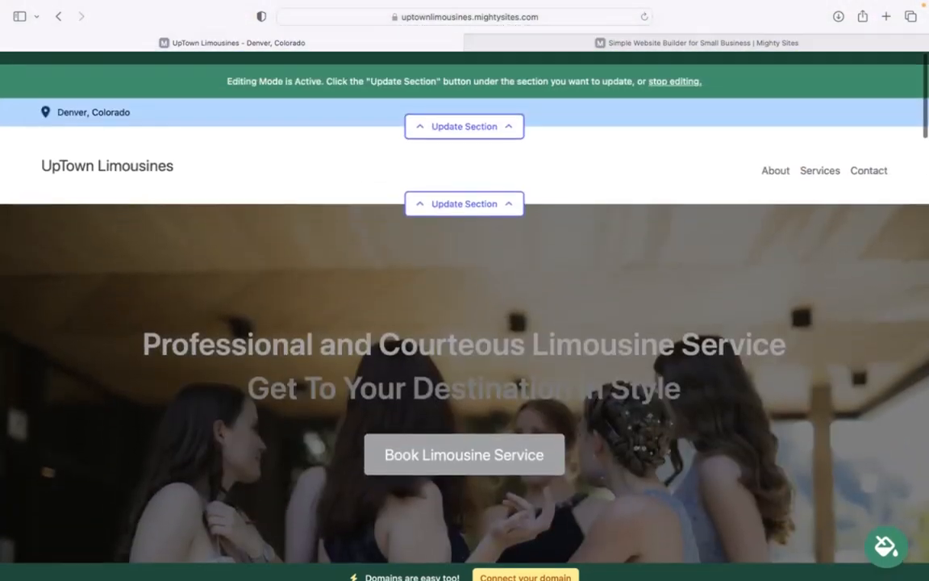
pyautogui.scroll(3)
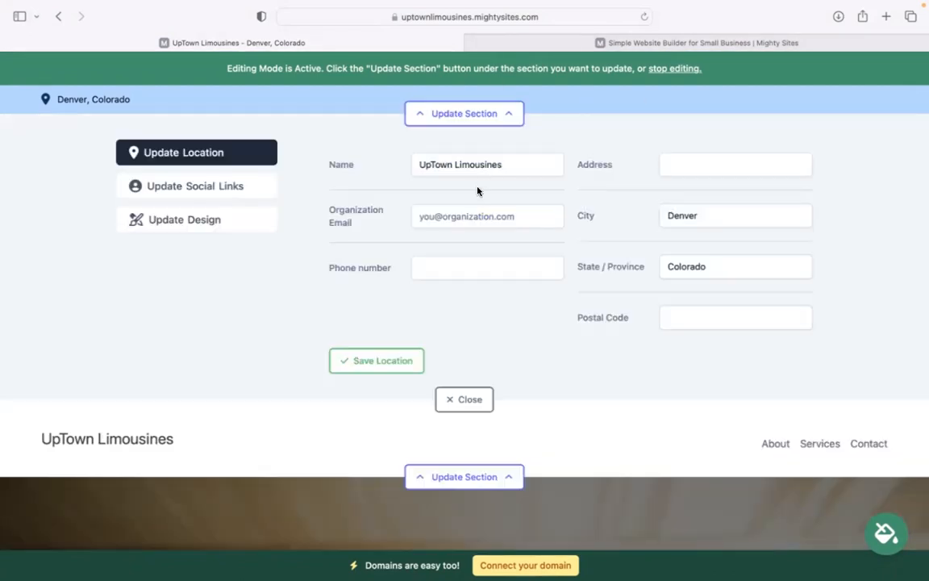
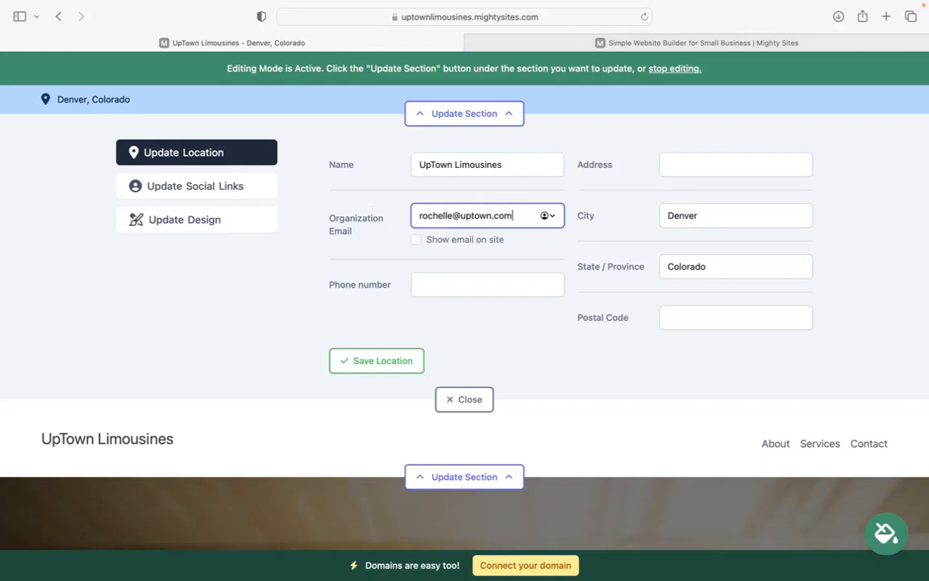
pyautogui.click(416, 239)
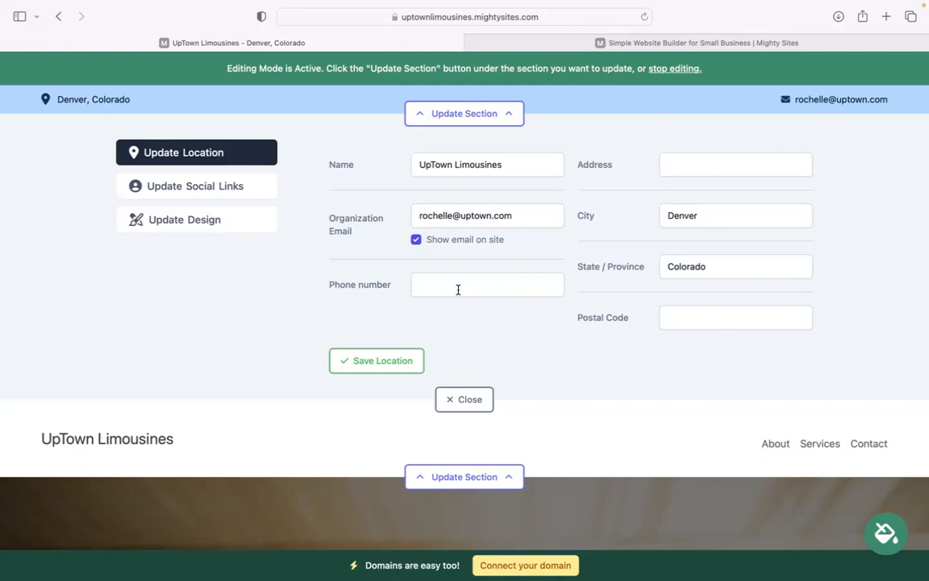
pyautogui.write('494-393')
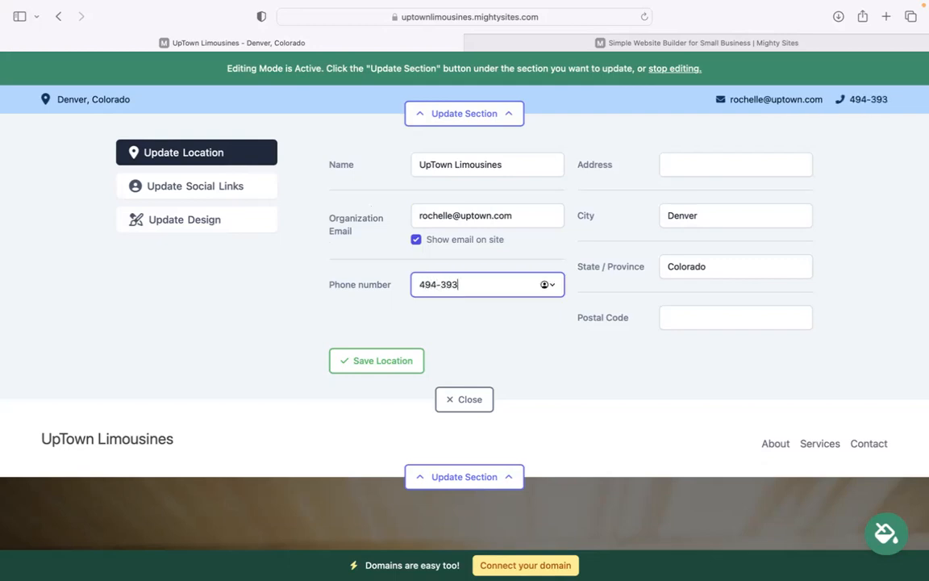
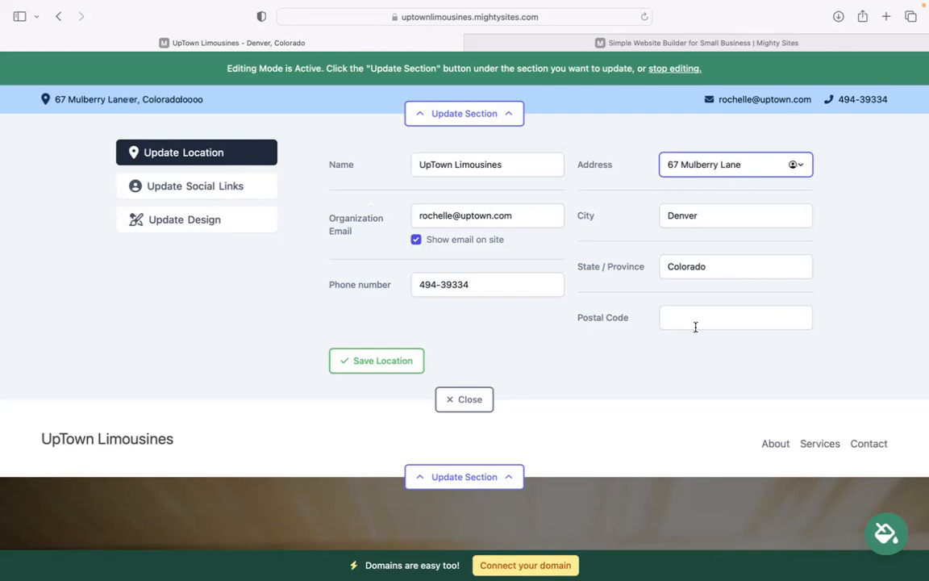
pyautogui.write('49393')
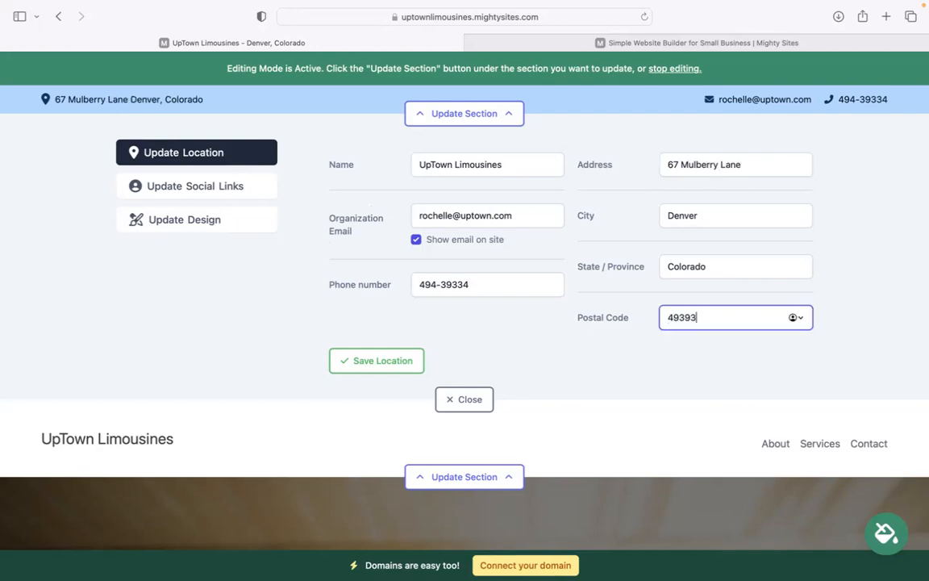
pyautogui.click(376, 360)
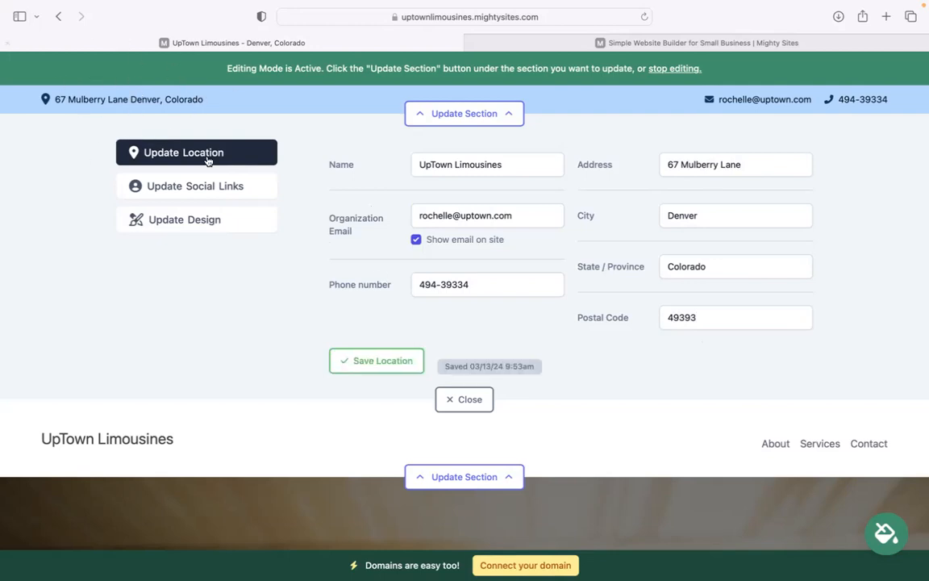
# Review the empty social links settings and close them unchanged.
pyautogui.click(196, 186)
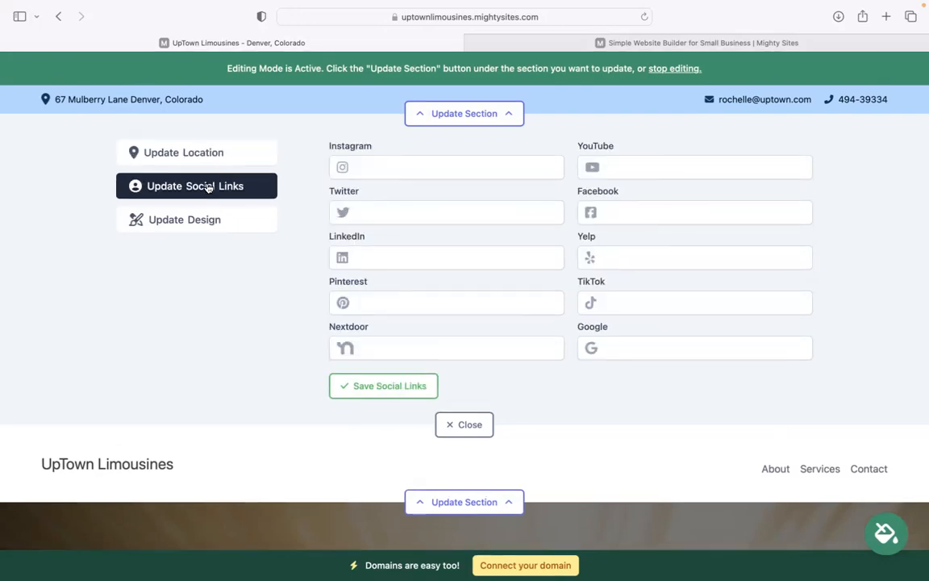
pyautogui.moveTo(626, 292)
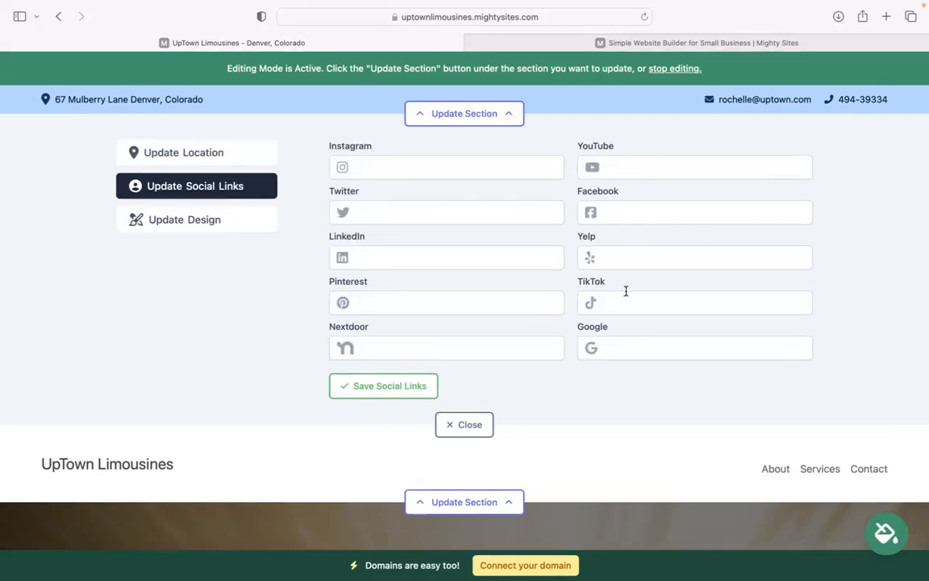
pyautogui.moveTo(504, 353)
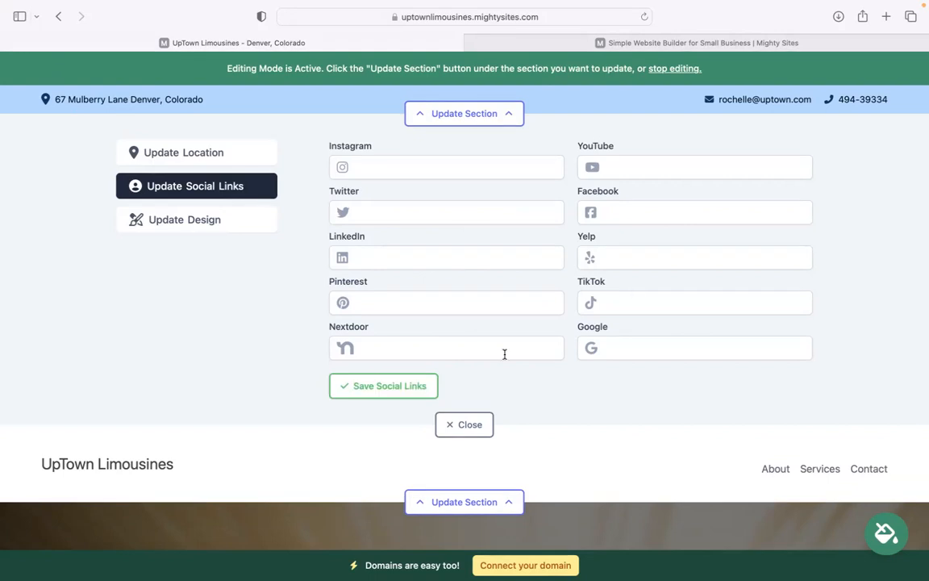
pyautogui.click(383, 386)
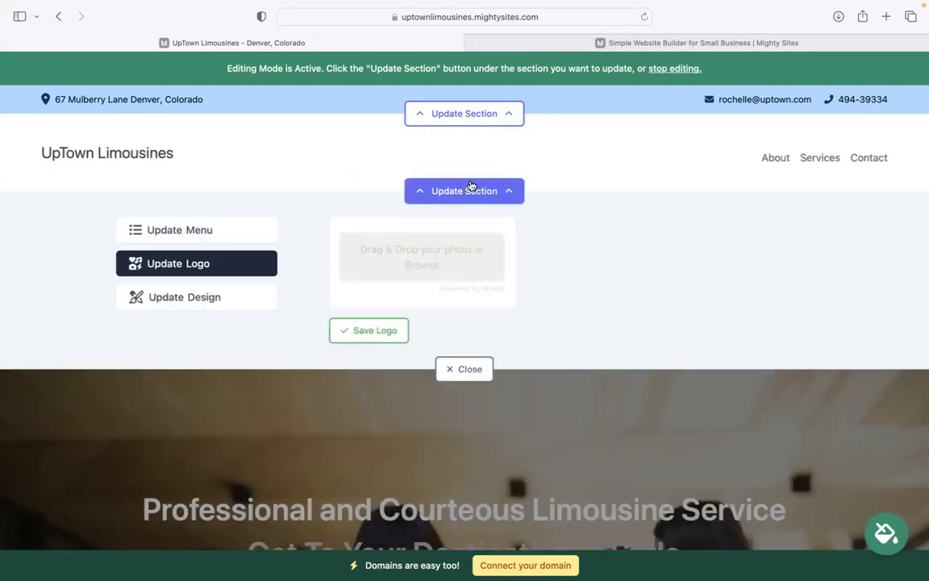
pyautogui.click(423, 256)
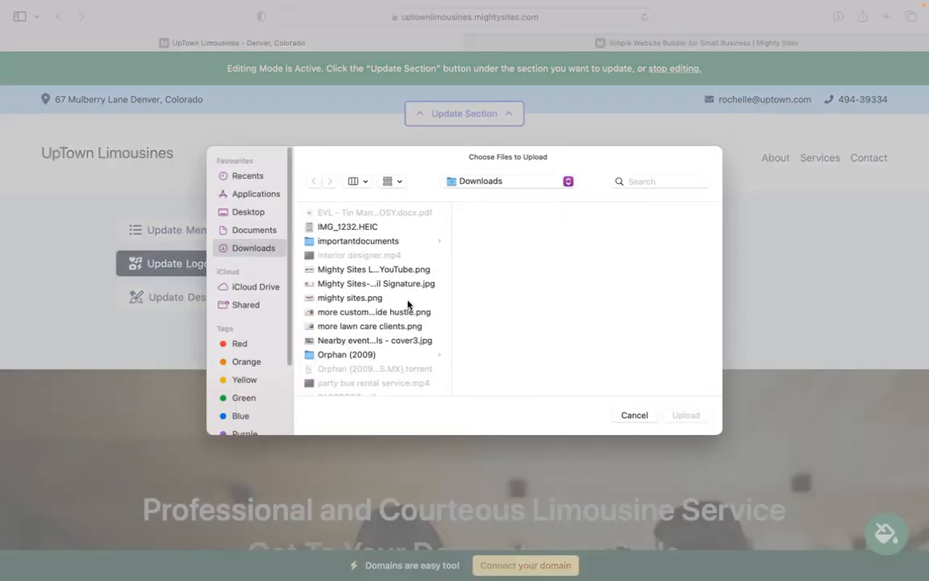
pyautogui.click(371, 269)
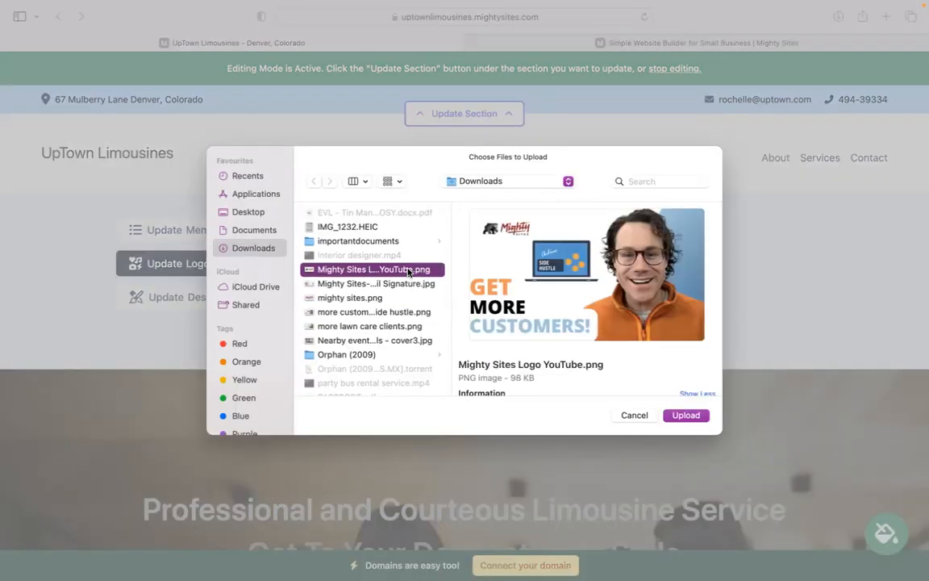
pyautogui.click(686, 415)
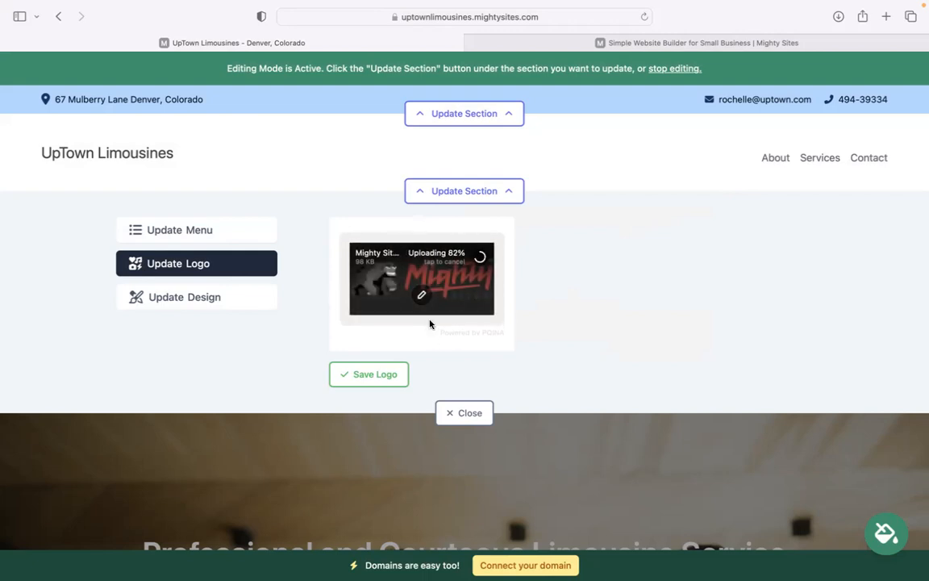
pyautogui.click(368, 374)
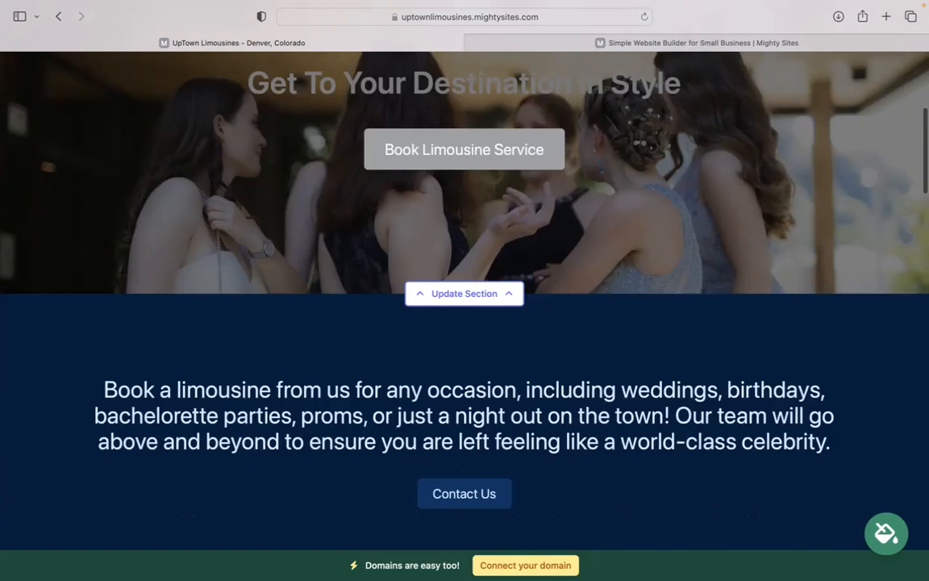
# Preview the blue colour theme swatch and save it for the site.
pyautogui.scroll(-3)
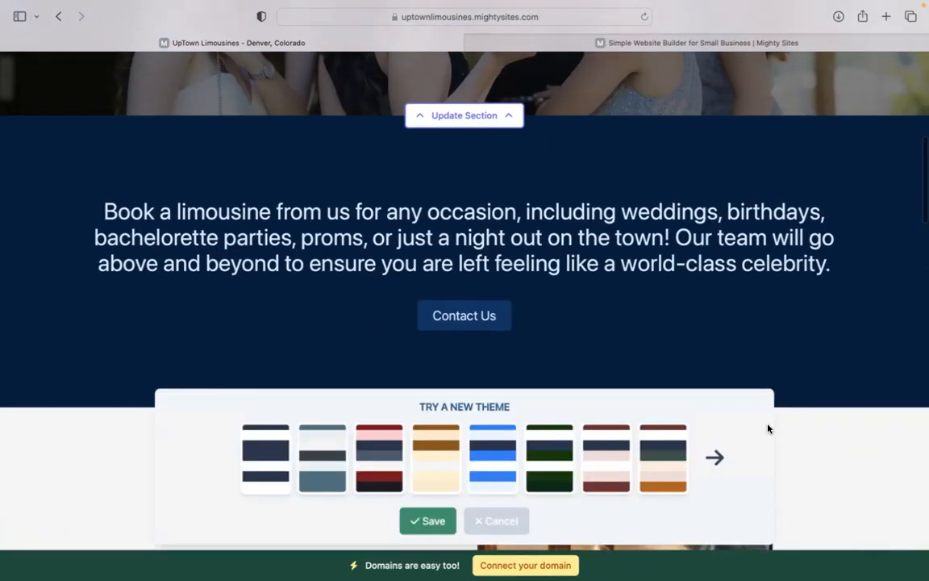
pyautogui.click(493, 459)
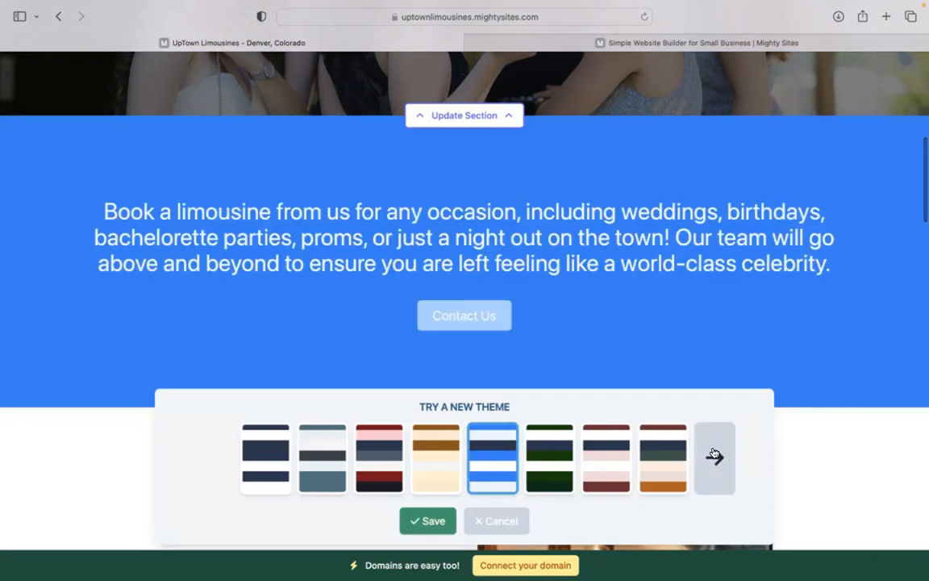
pyautogui.click(715, 457)
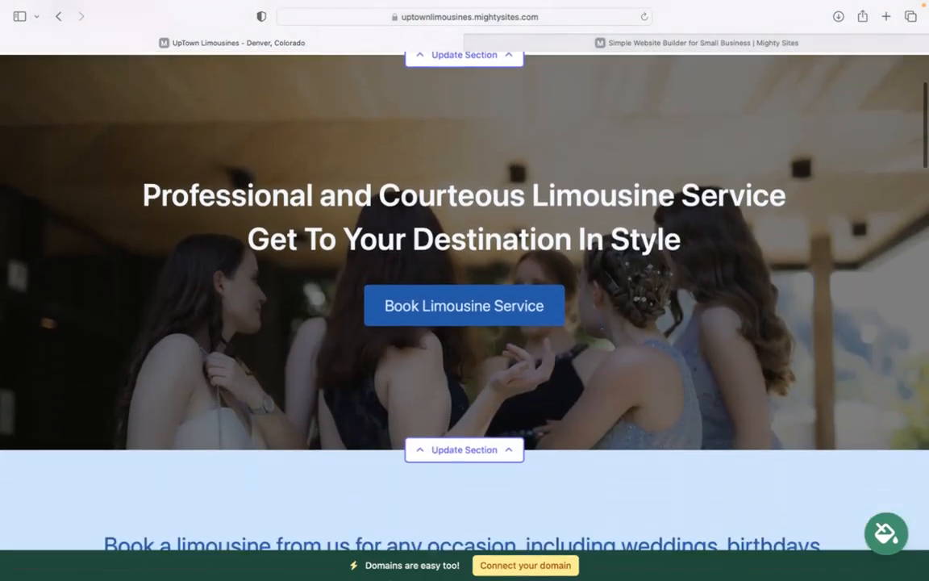
# Open the hero section's editing options and its Book Limousine Service button settings.
pyautogui.scroll(-3)
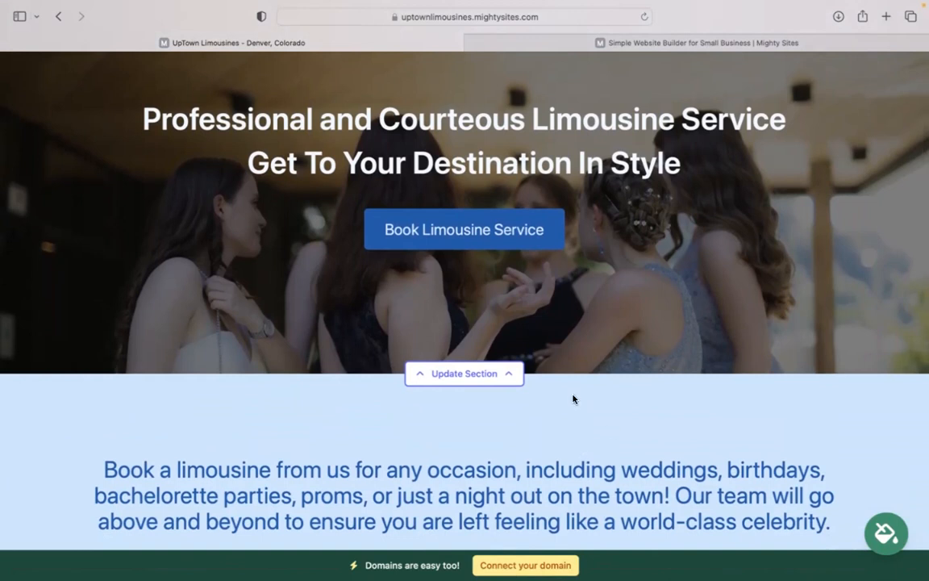
pyautogui.click(464, 373)
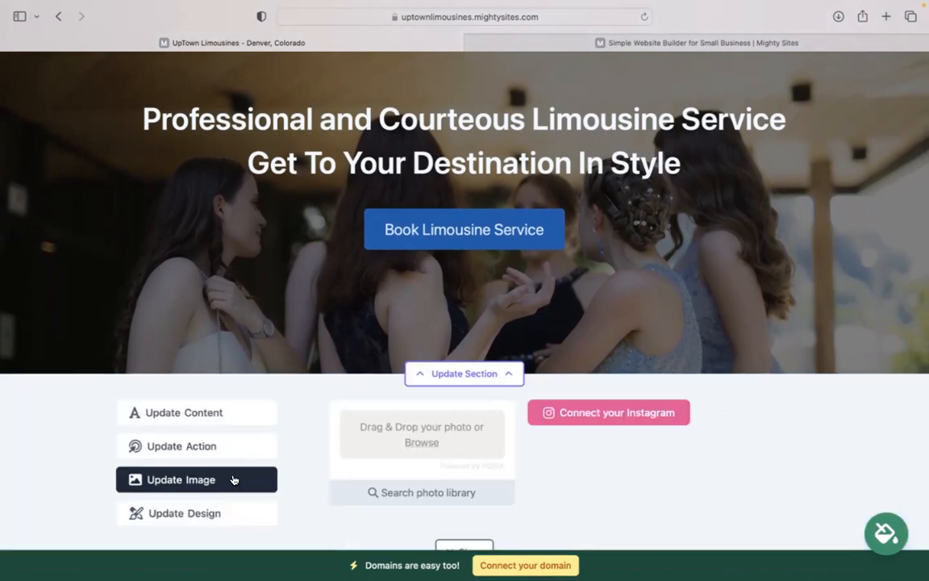
pyautogui.scroll(-3)
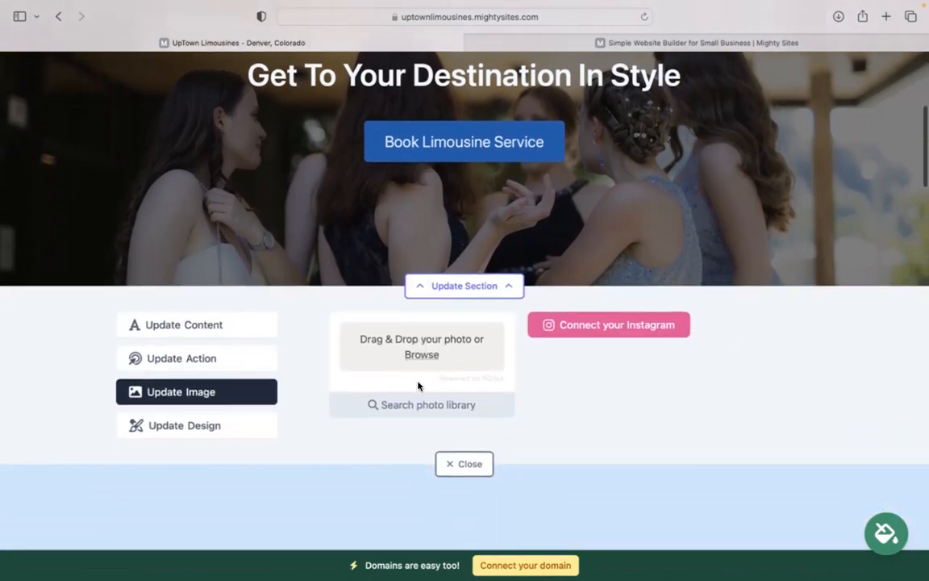
pyautogui.moveTo(430, 403)
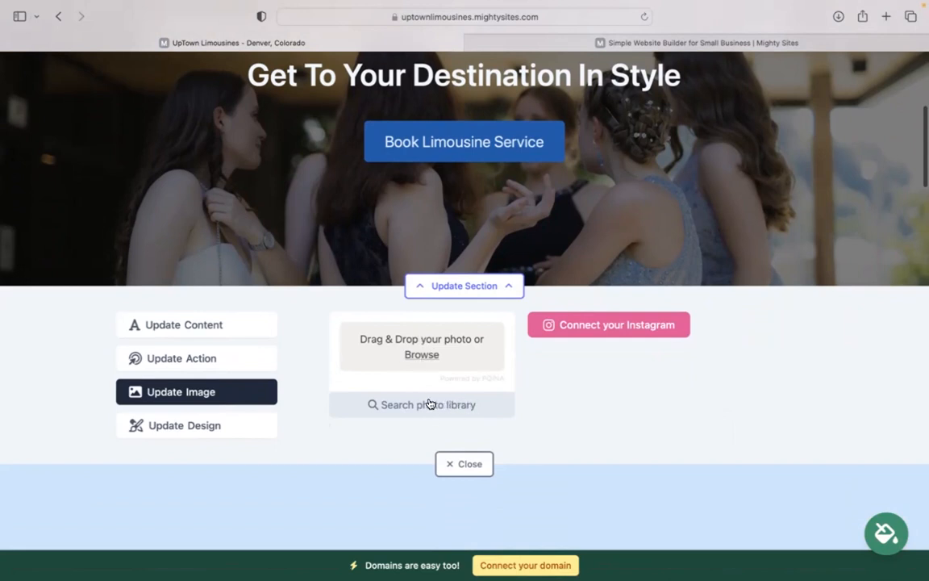
pyautogui.moveTo(407, 413)
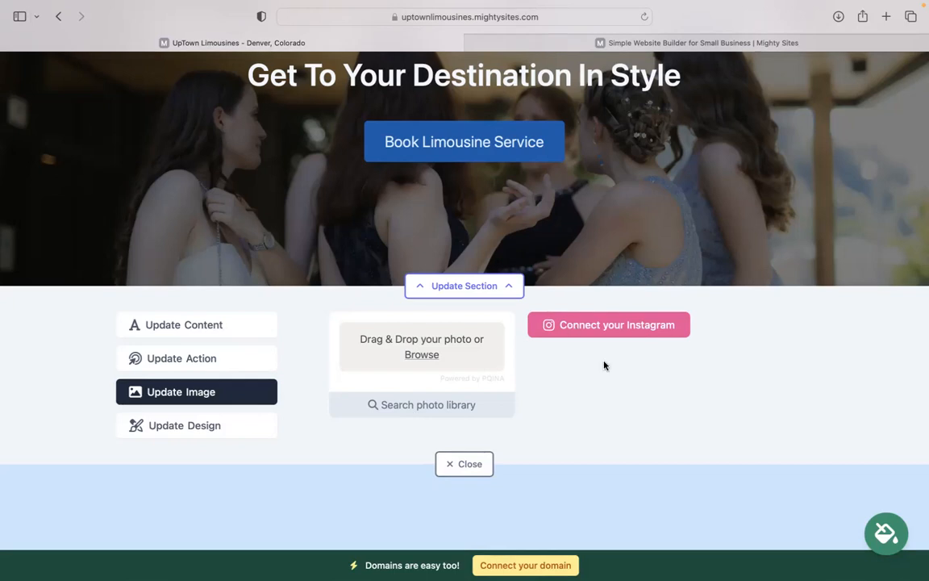
pyautogui.moveTo(568, 355)
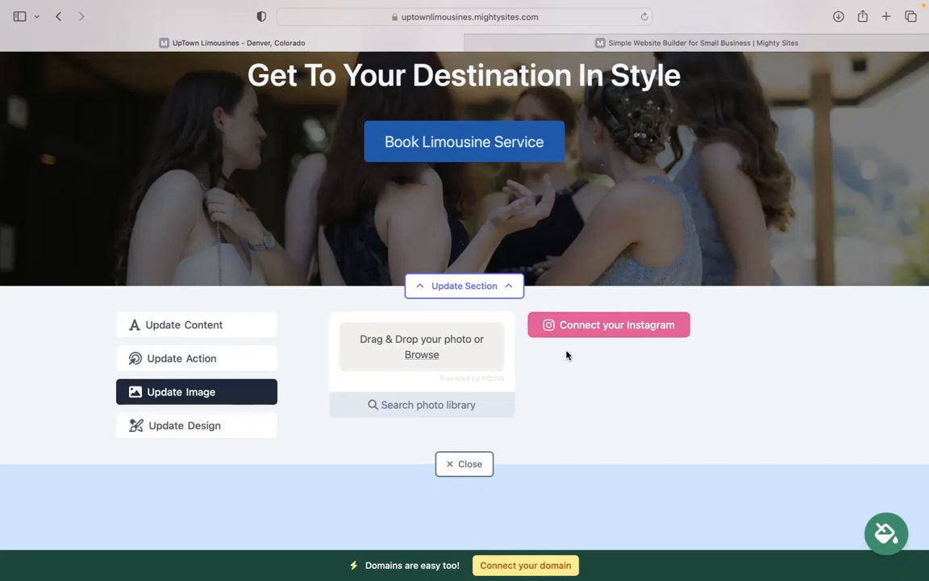
pyautogui.moveTo(216, 357)
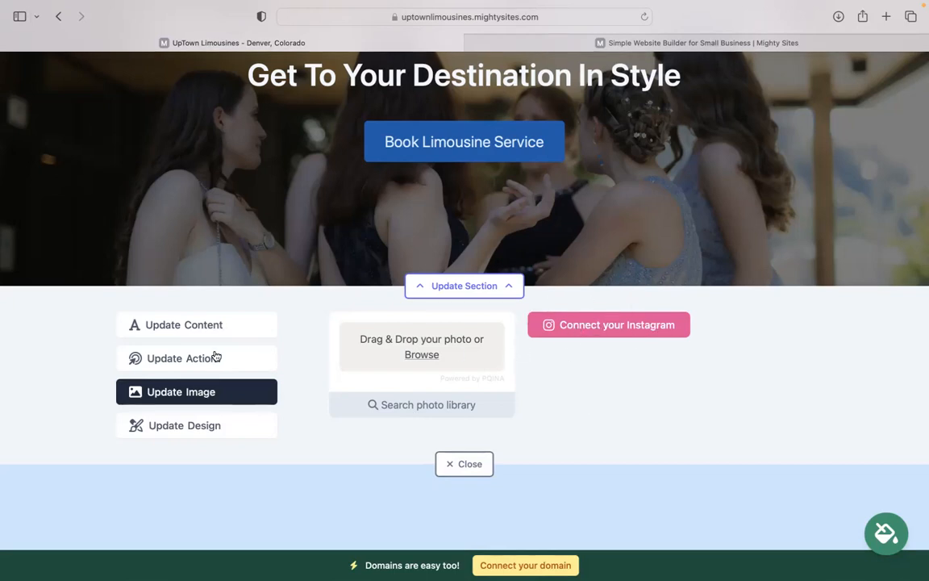
pyautogui.click(184, 358)
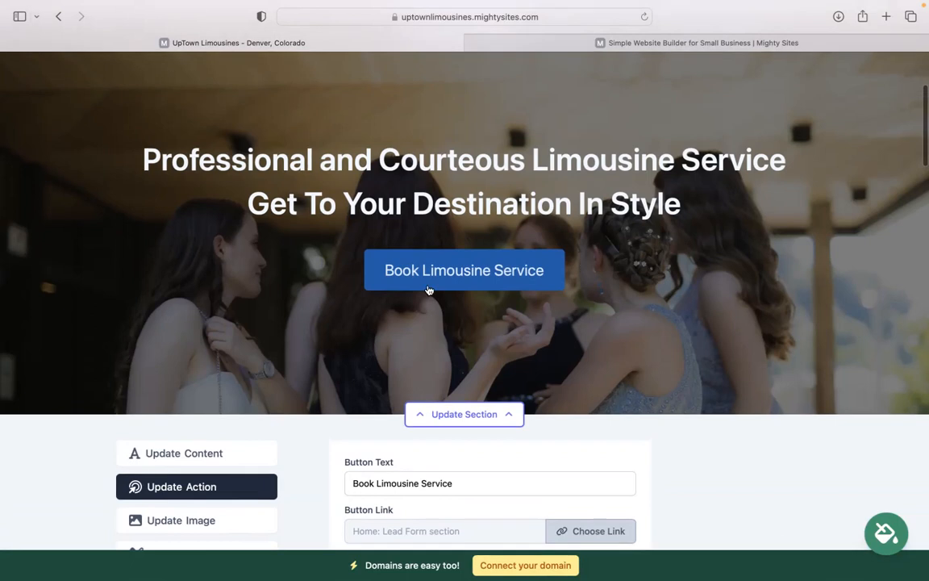
# Inspect the booking button's link, confirm Home: Lead Form section, and cancel unchanged.
pyautogui.scroll(-3)
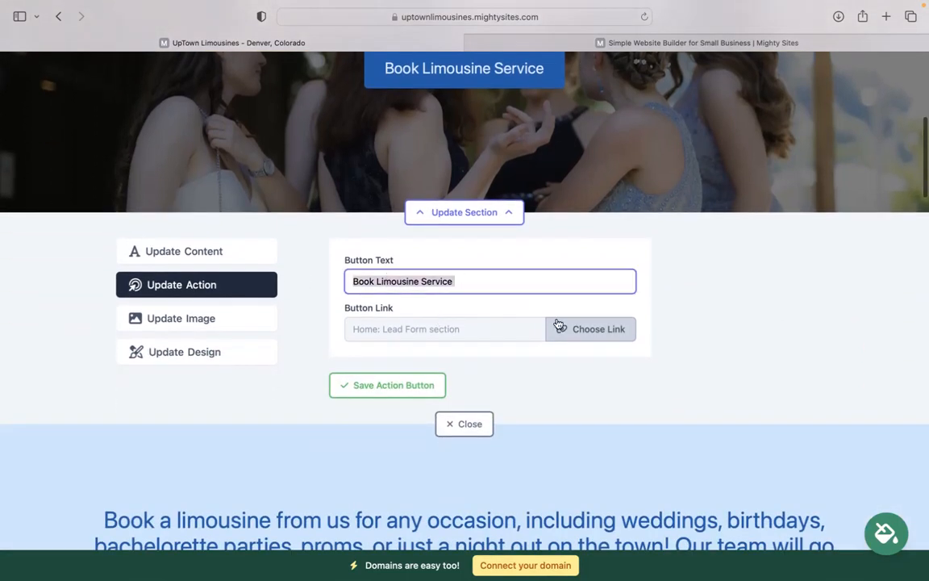
pyautogui.click(591, 329)
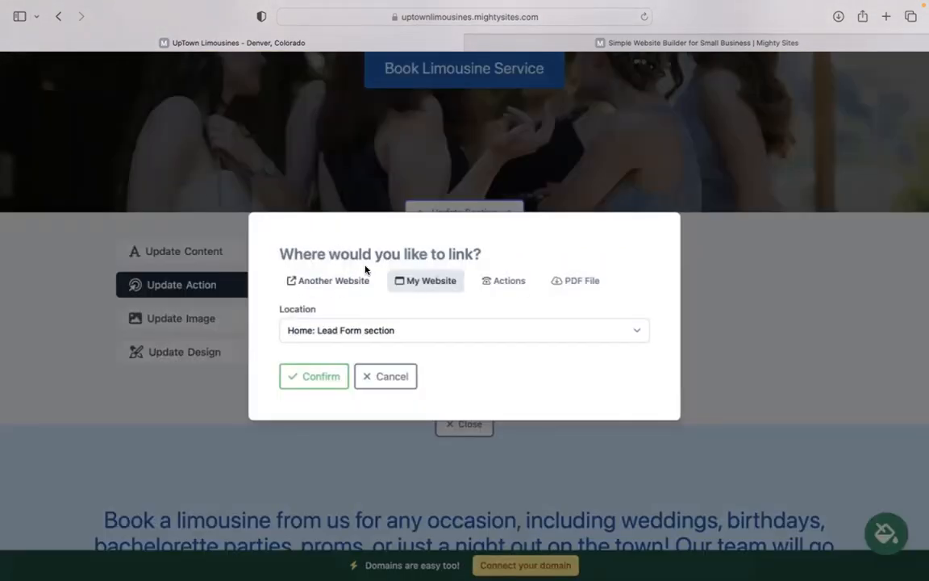
pyautogui.moveTo(356, 281)
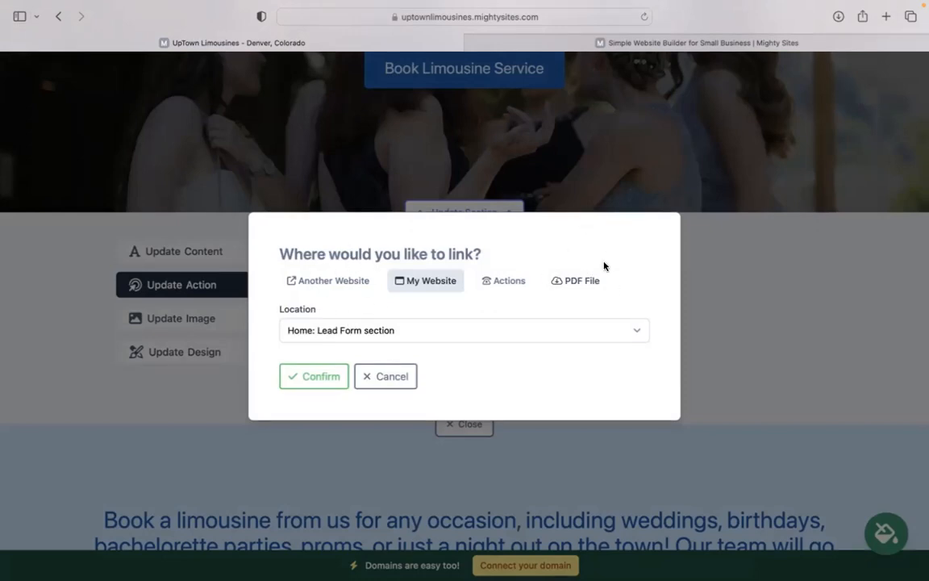
pyautogui.moveTo(384, 382)
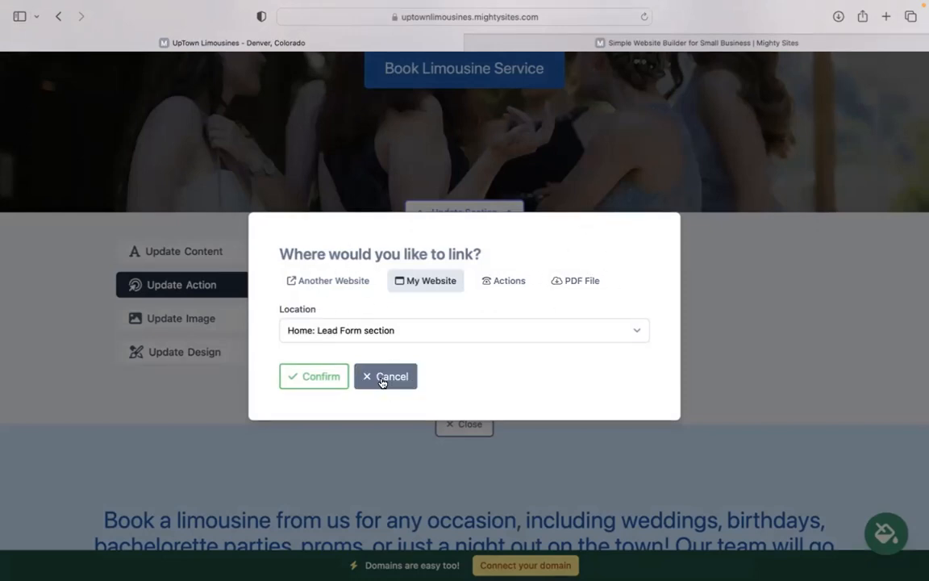
pyautogui.click(386, 376)
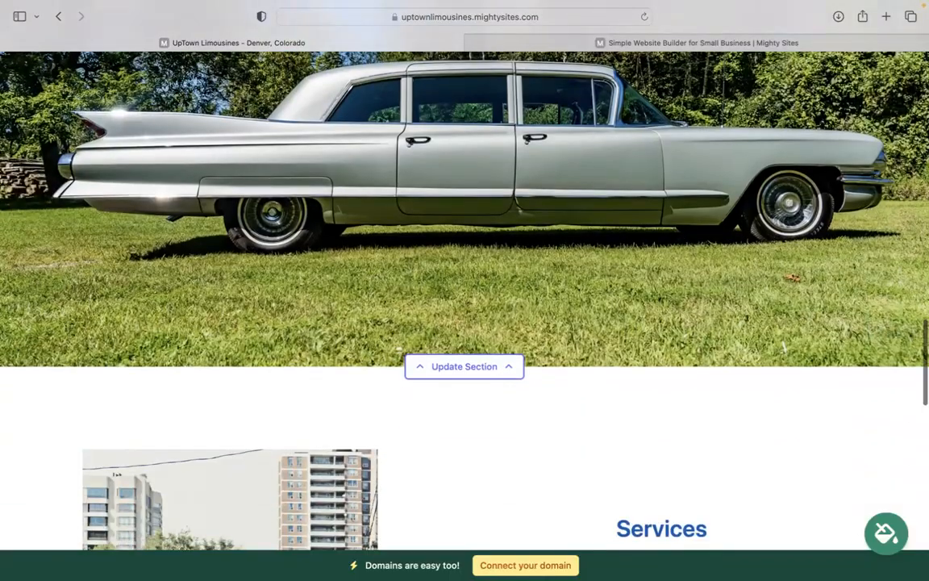
pyautogui.scroll(-3)
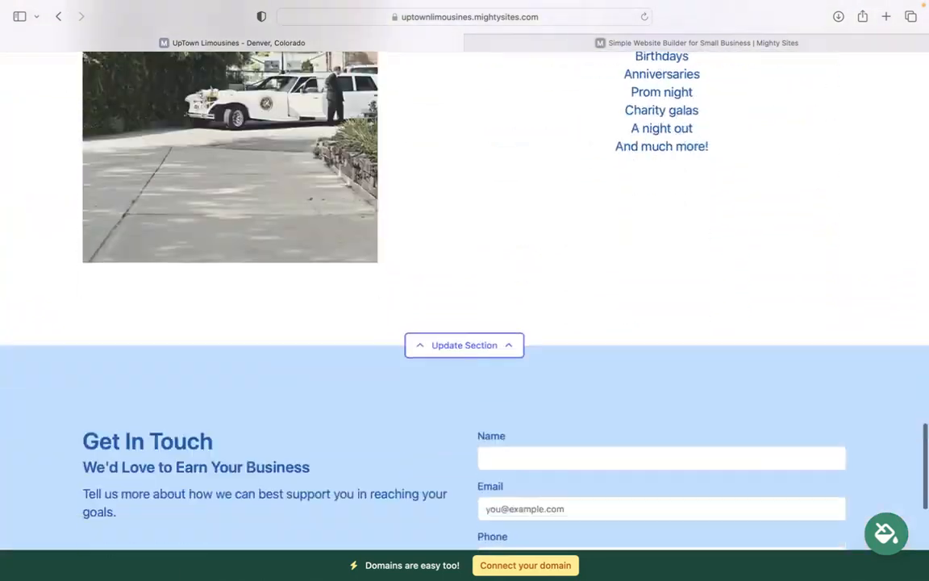
pyautogui.scroll(-3)
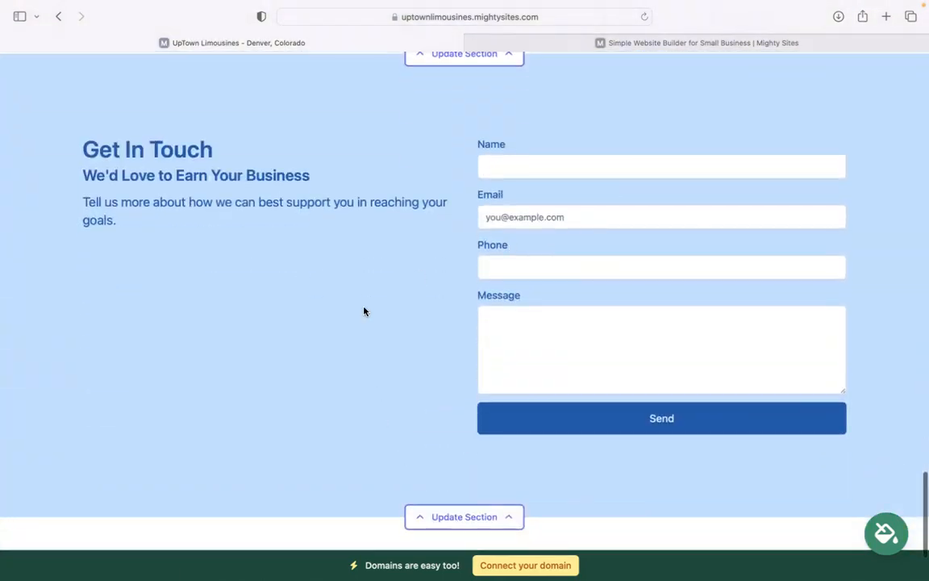
pyautogui.scroll(-3)
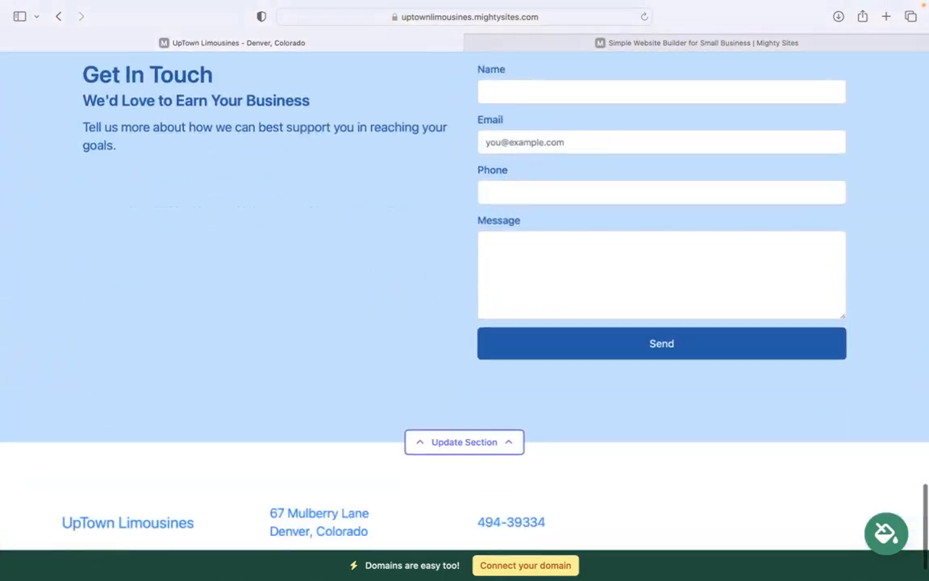
pyautogui.scroll(3)
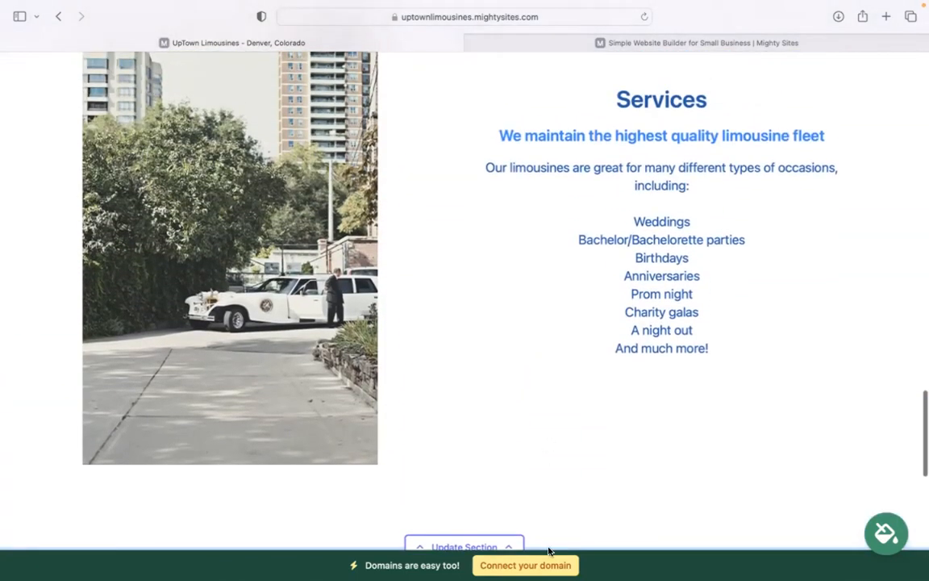
pyautogui.moveTo(549, 550)
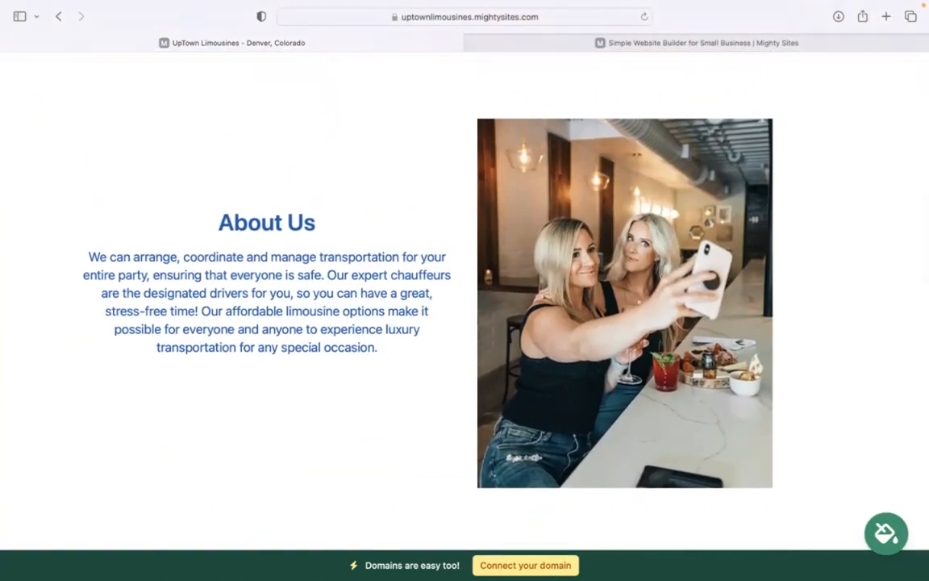
pyautogui.scroll(3)
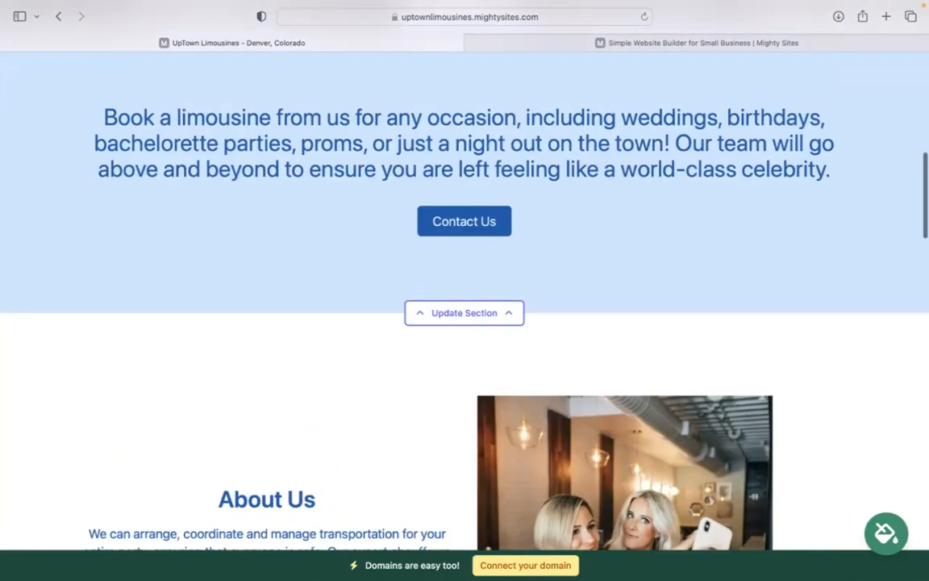
pyautogui.scroll(3)
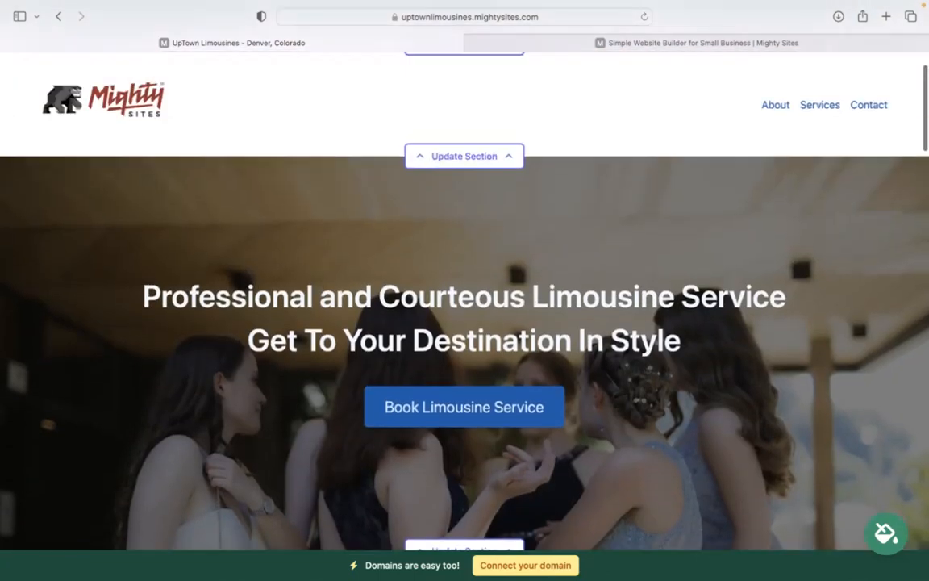